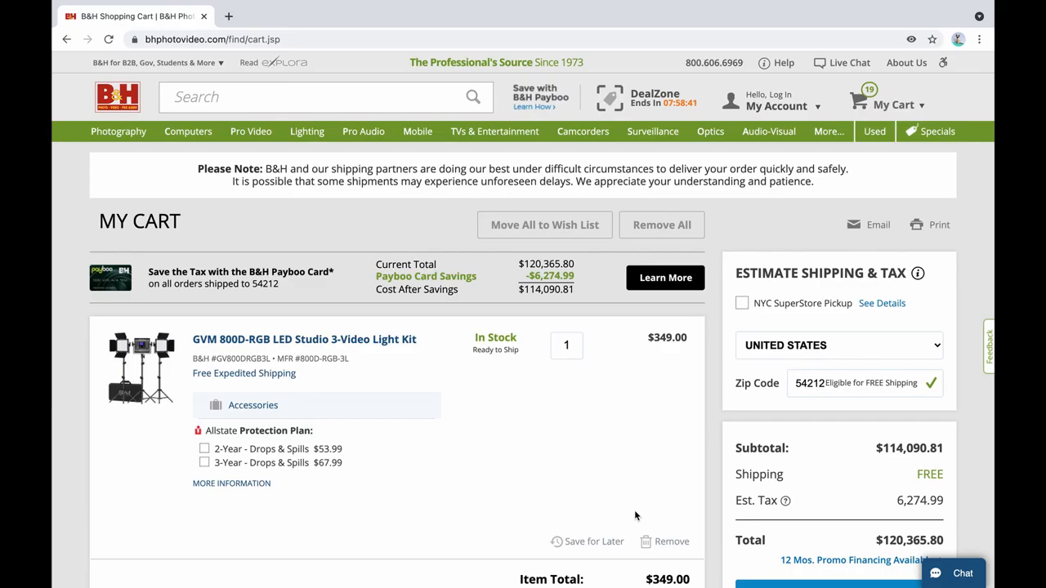
# Scroll down the cart toward the Apple Mac Pro with Afterburner Card
pyautogui.scroll(-3)
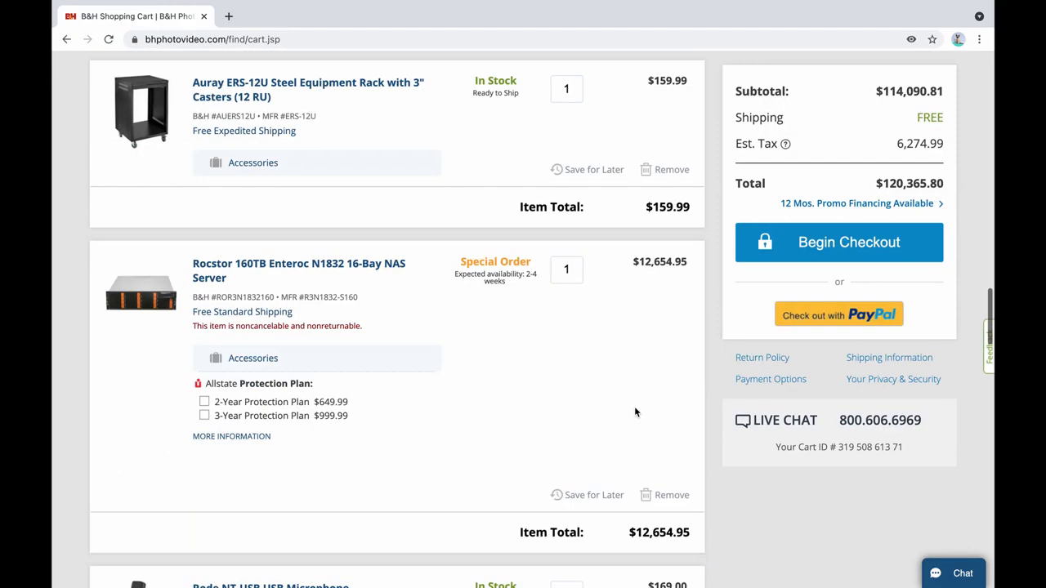
pyautogui.scroll(-3)
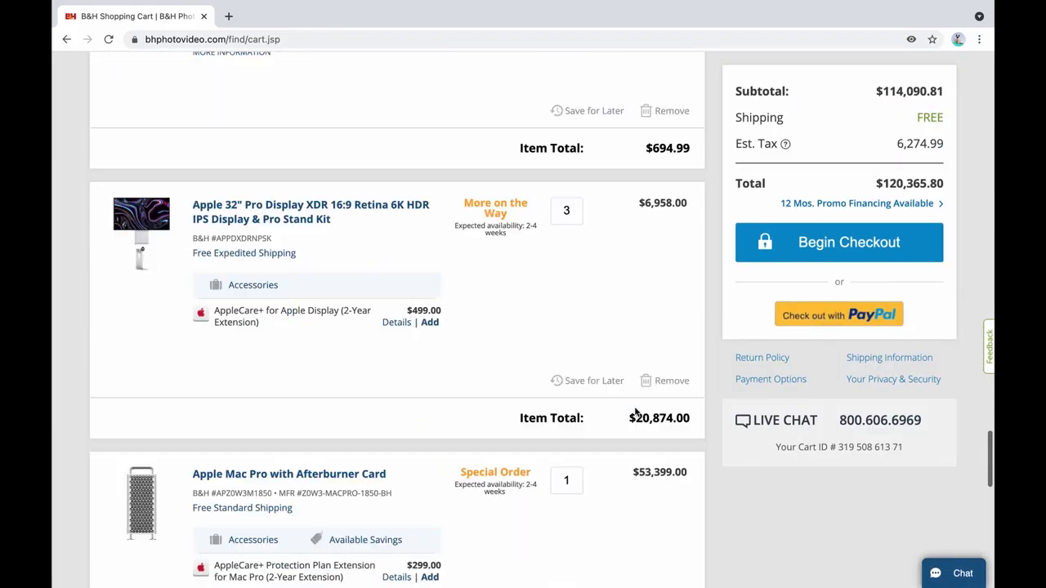
pyautogui.scroll(-3)
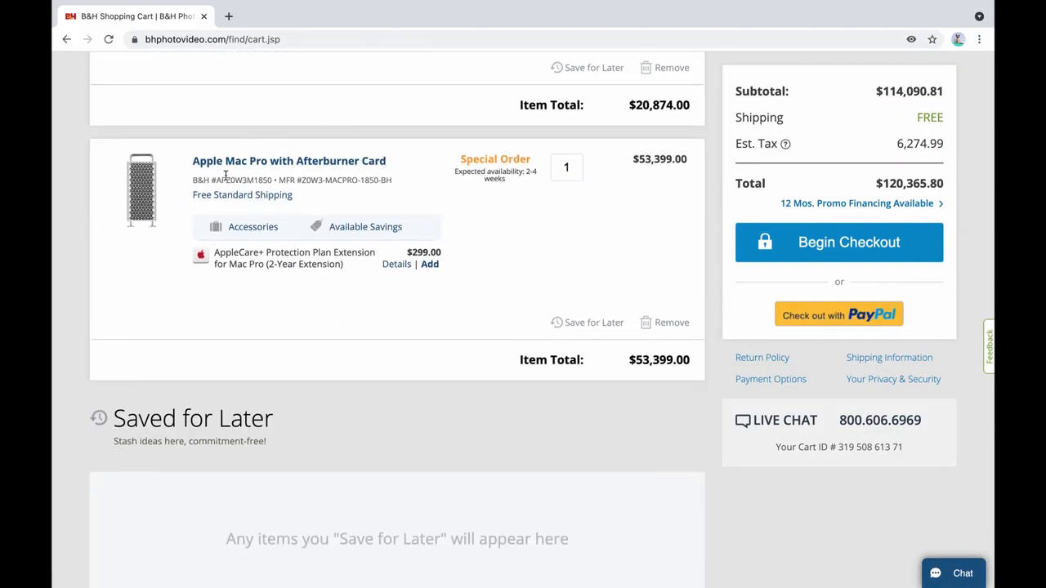
pyautogui.moveTo(288, 161)
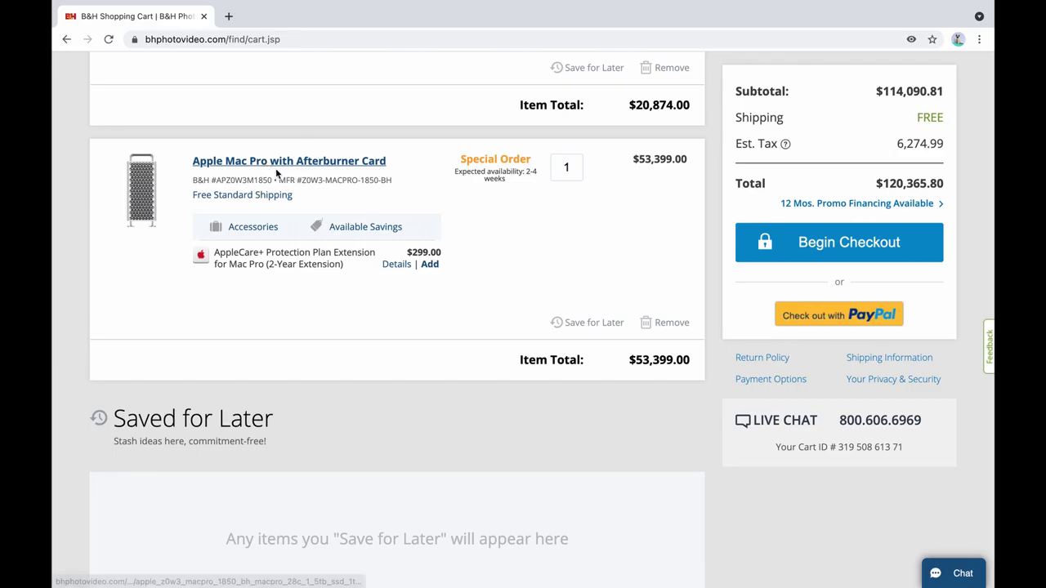
pyautogui.moveTo(288, 161)
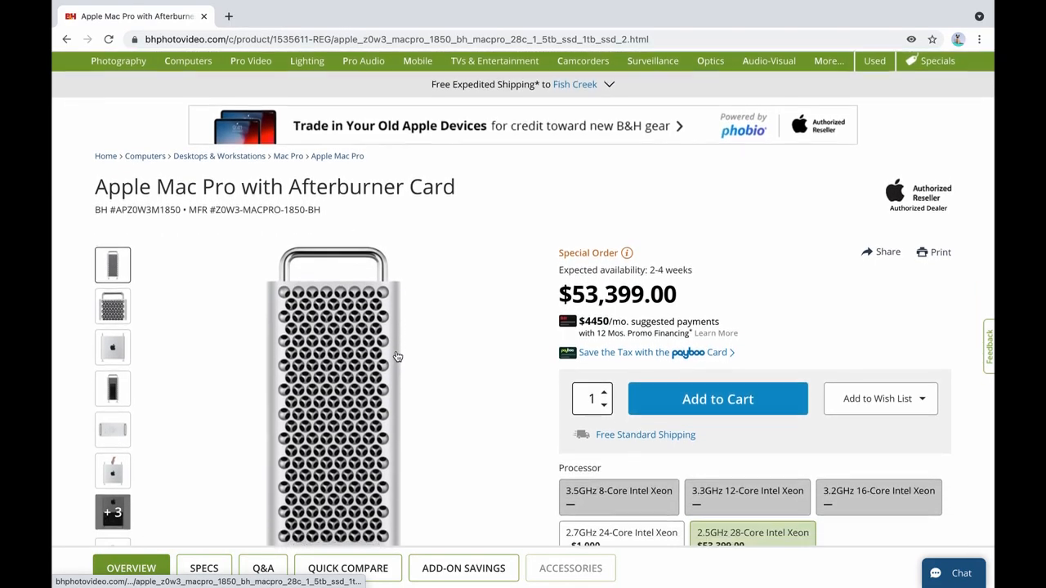
# Expand the Mac Pro's More Options and keep 2 x Radeon Pro Vega II Duo selected
pyautogui.click(716, 399)
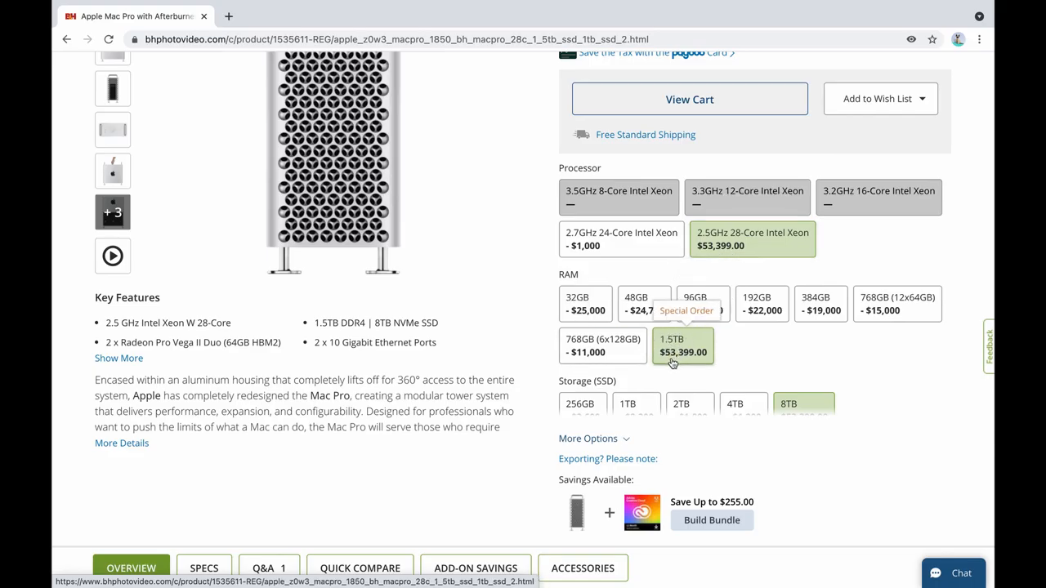
pyautogui.moveTo(780, 369)
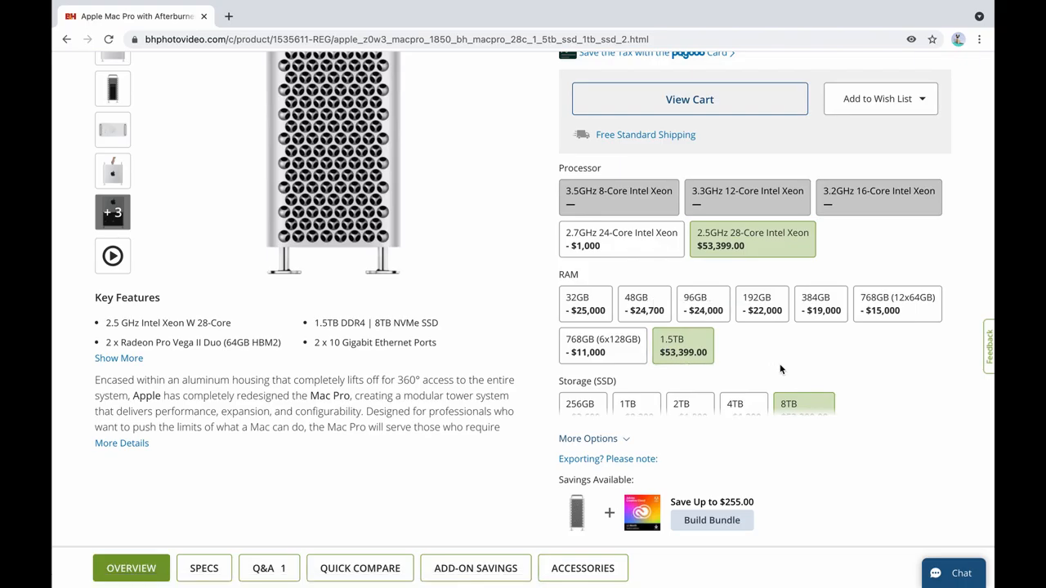
pyautogui.scroll(-3)
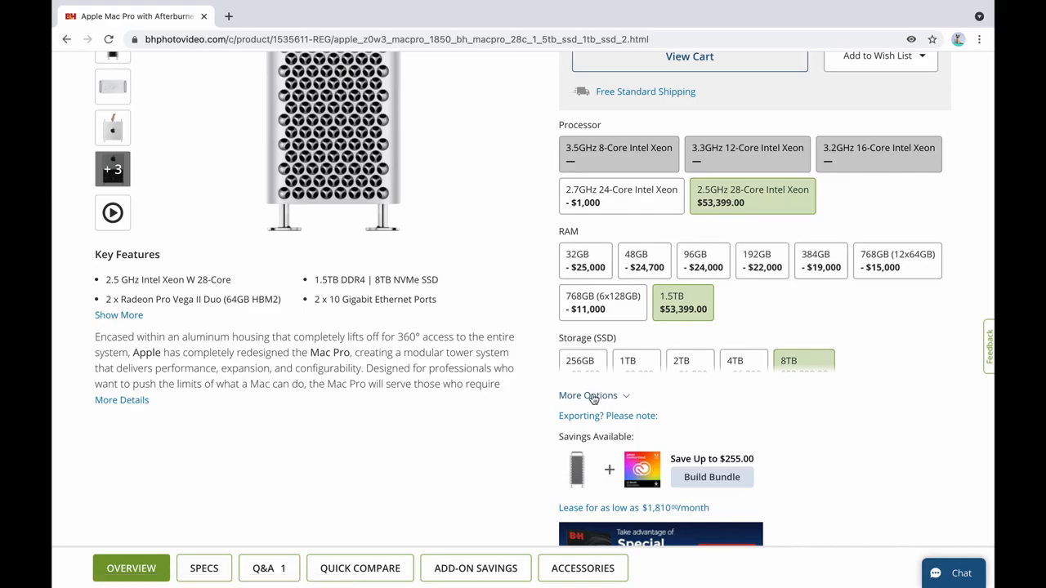
pyautogui.click(588, 395)
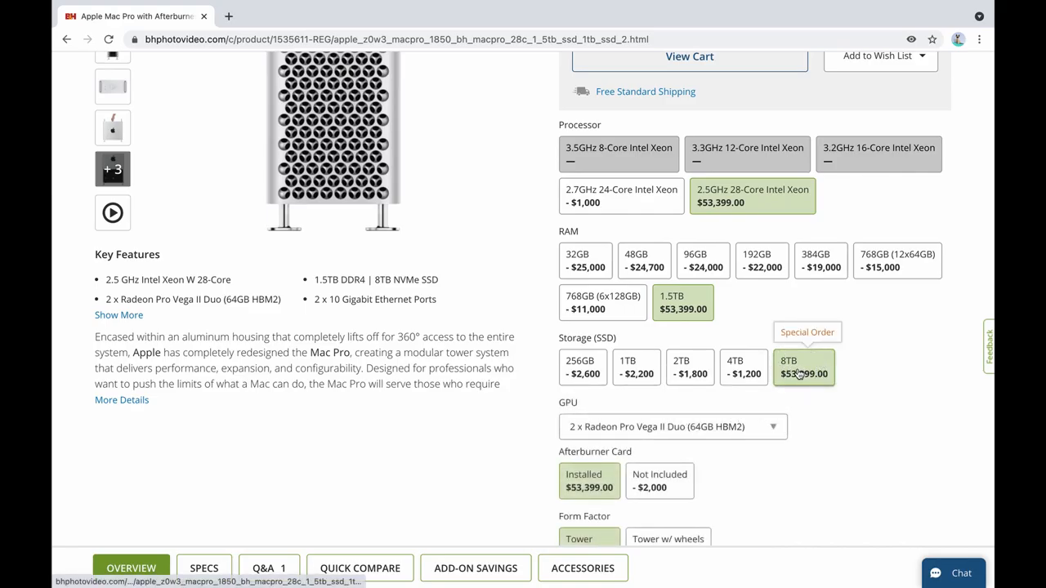
pyautogui.click(670, 427)
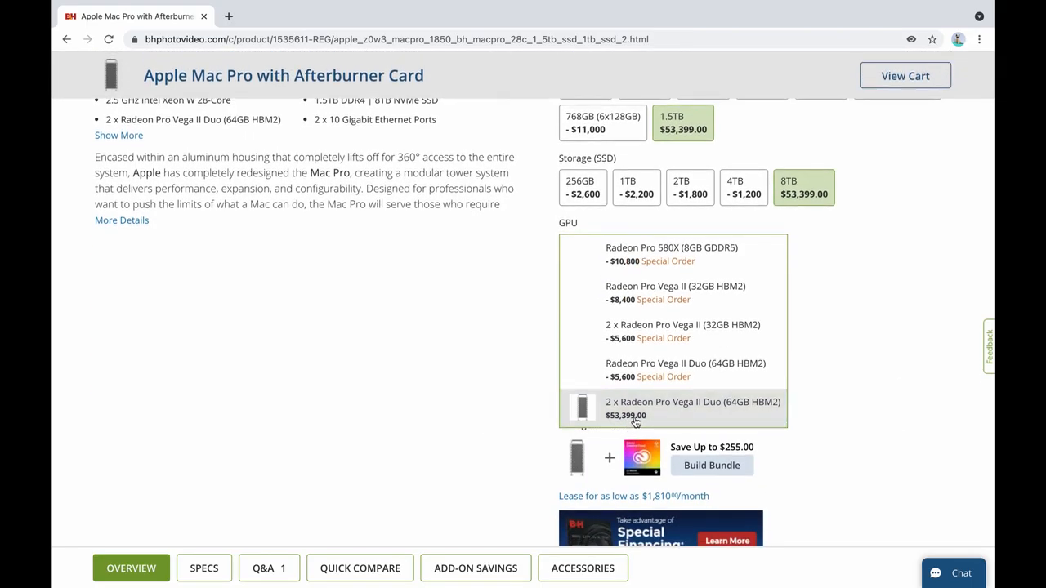
pyautogui.click(693, 401)
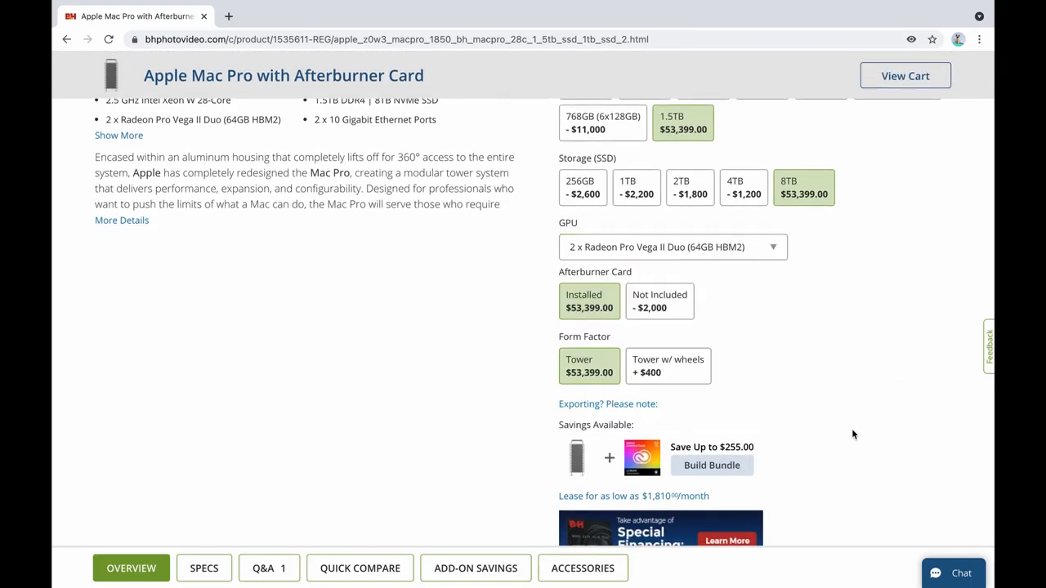
pyautogui.moveTo(714, 370)
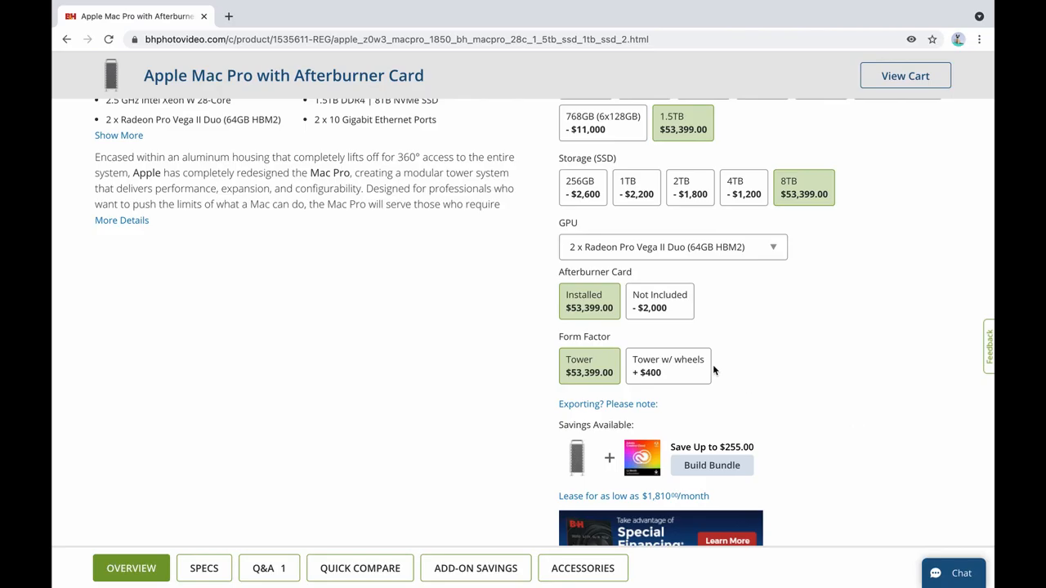
pyautogui.moveTo(793, 361)
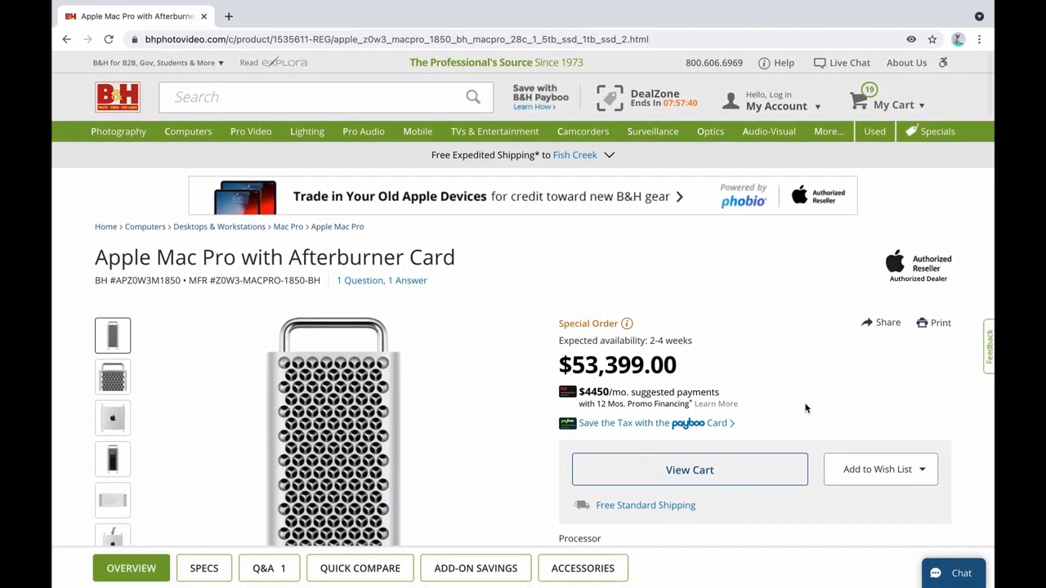
pyautogui.moveTo(721, 115)
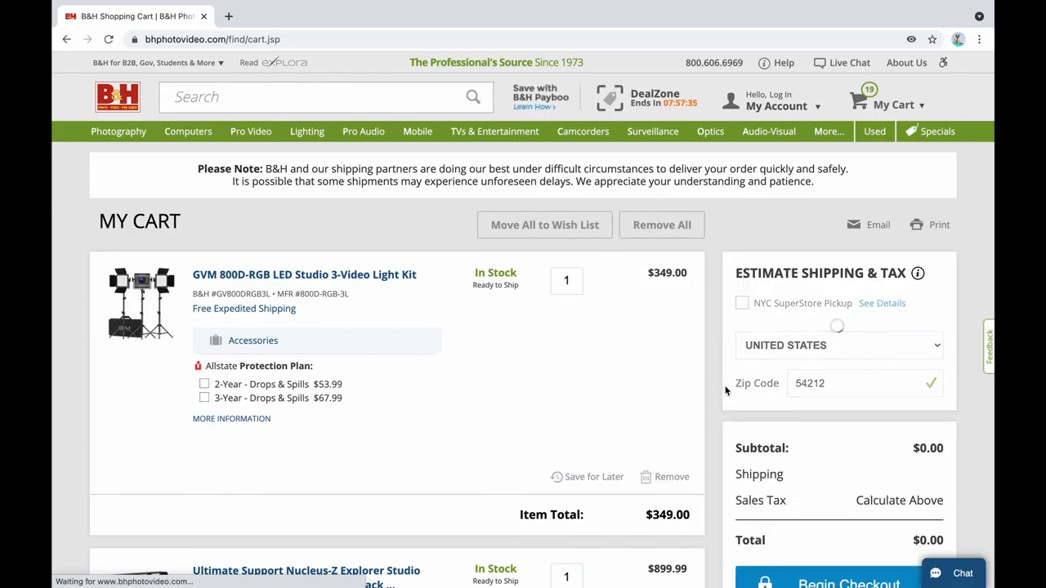
# Scroll the cart past the IronWolf drives toward the Synology DiskStation DS1520+
pyautogui.scroll(-3)
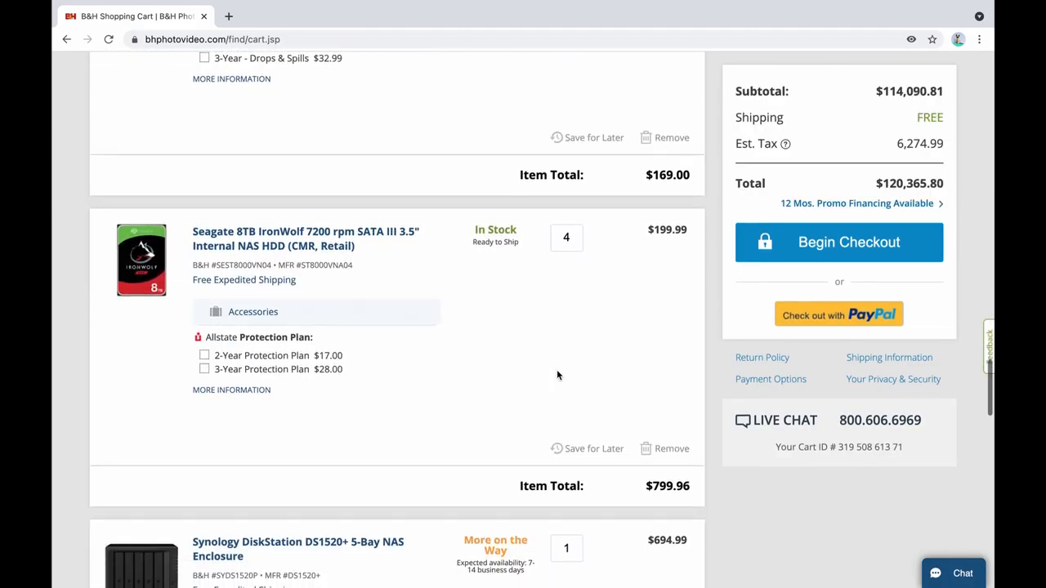
pyautogui.scroll(-3)
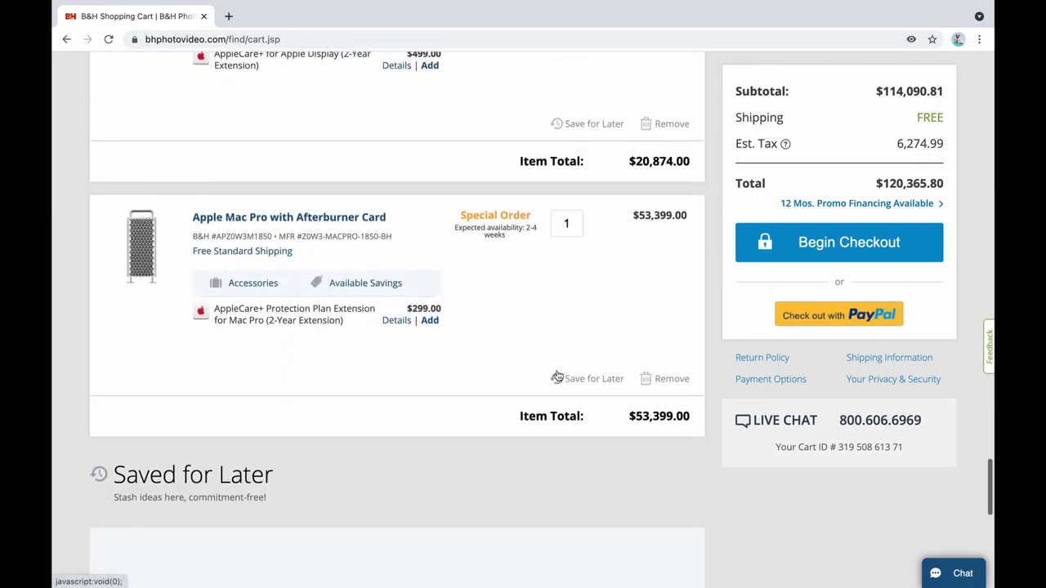
pyautogui.scroll(3)
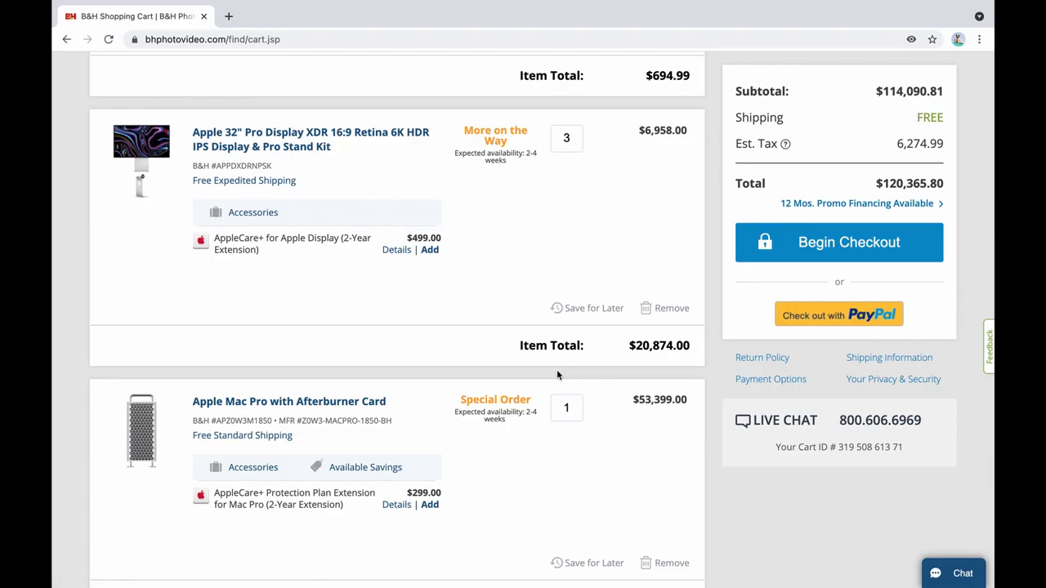
pyautogui.scroll(-3)
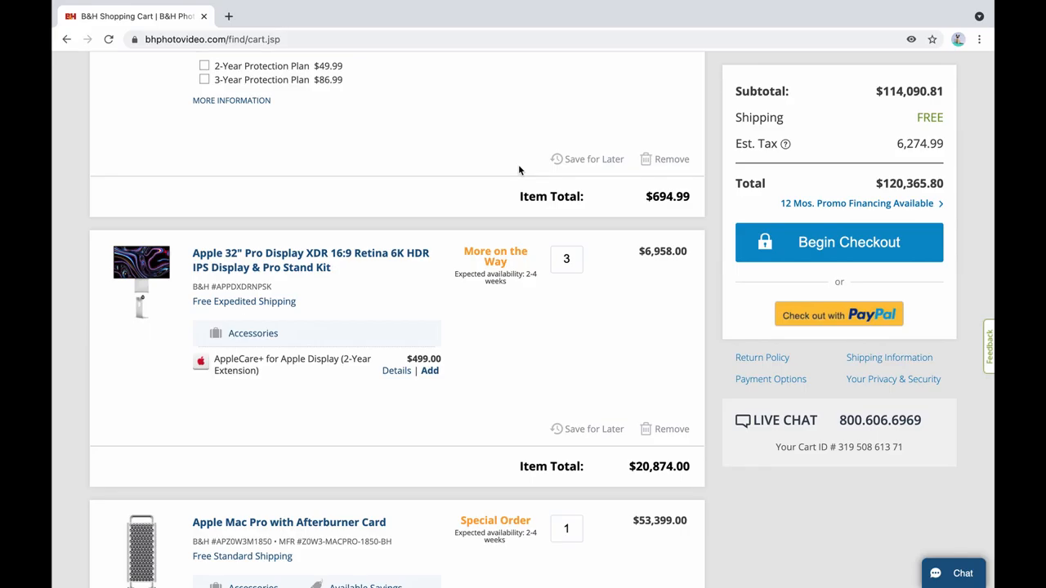
pyautogui.scroll(-3)
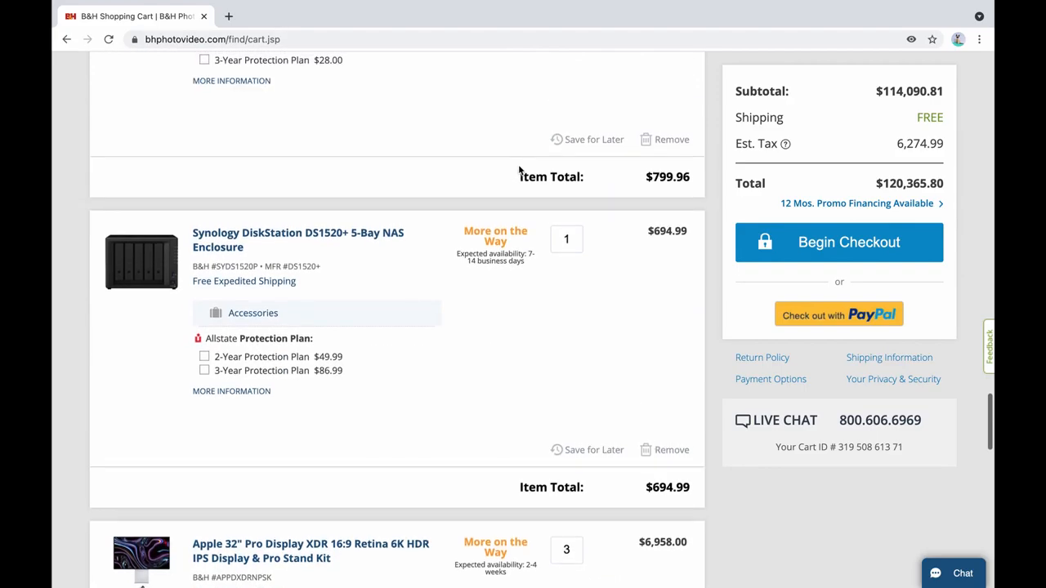
pyautogui.moveTo(508, 412)
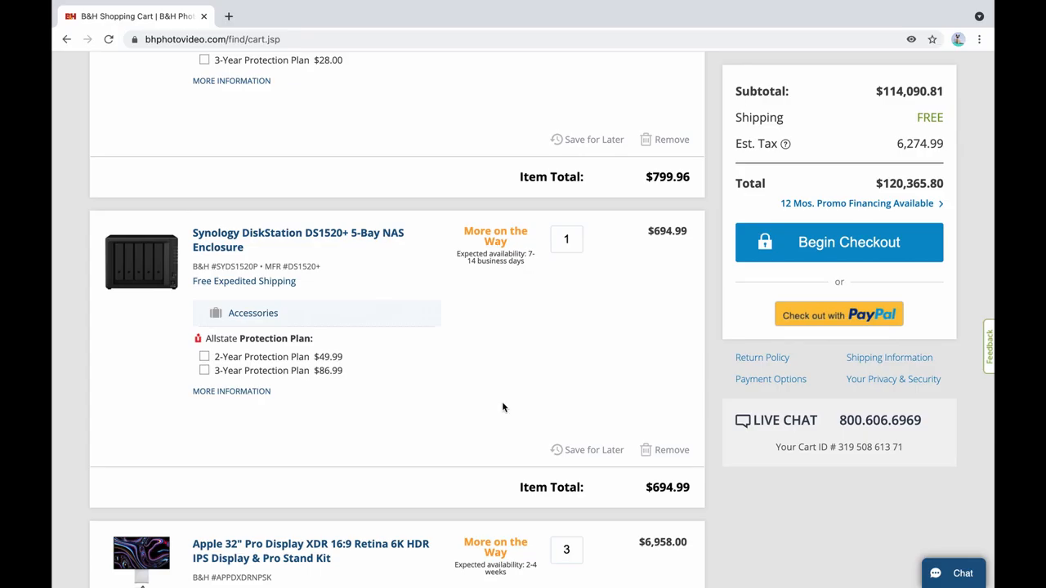
pyautogui.moveTo(409, 390)
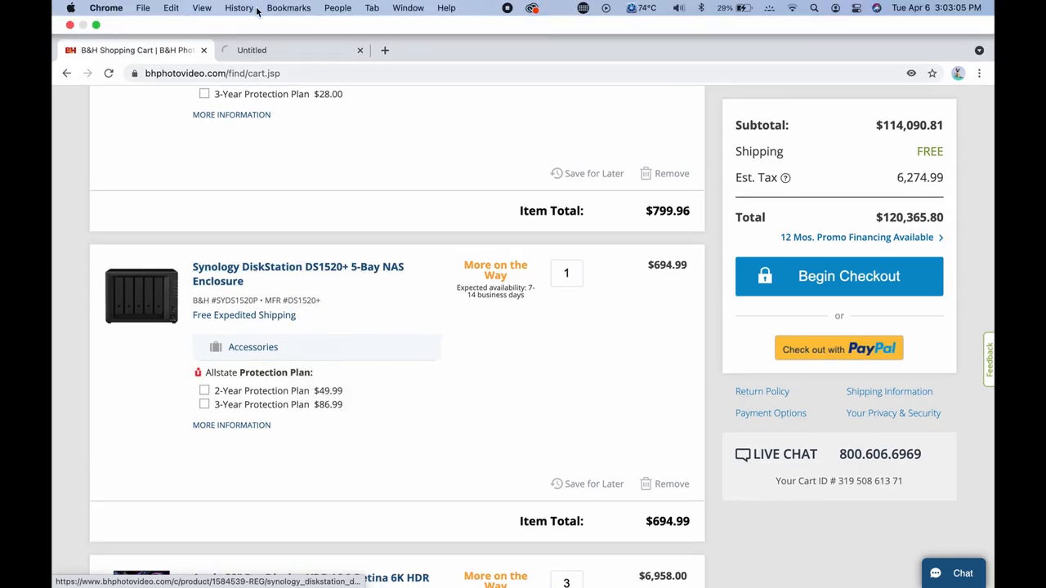
# Expand the Synology DS1520+ key features and view its rear-panel photo
pyautogui.click(298, 273)
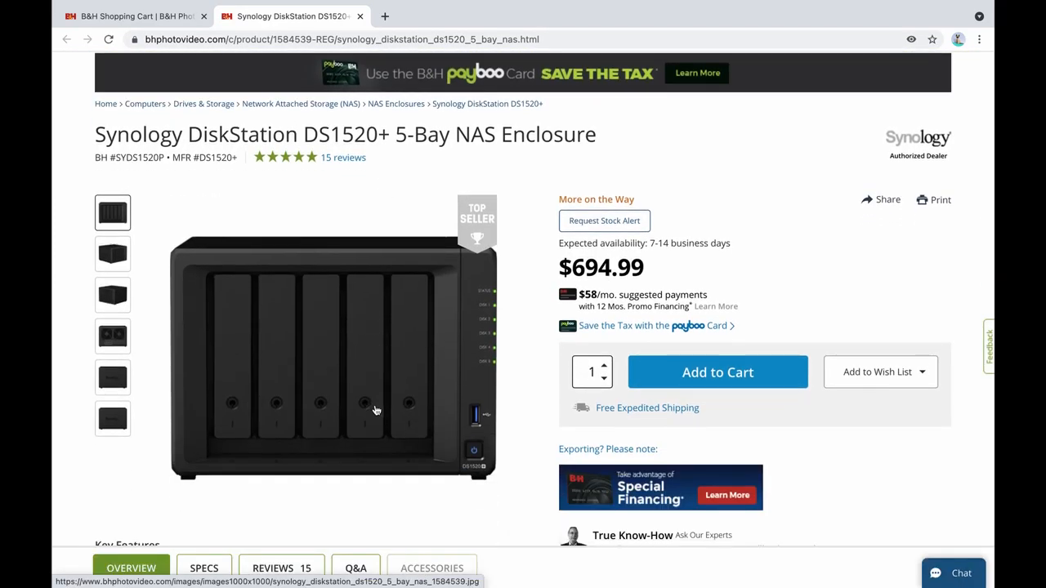
pyautogui.click(717, 372)
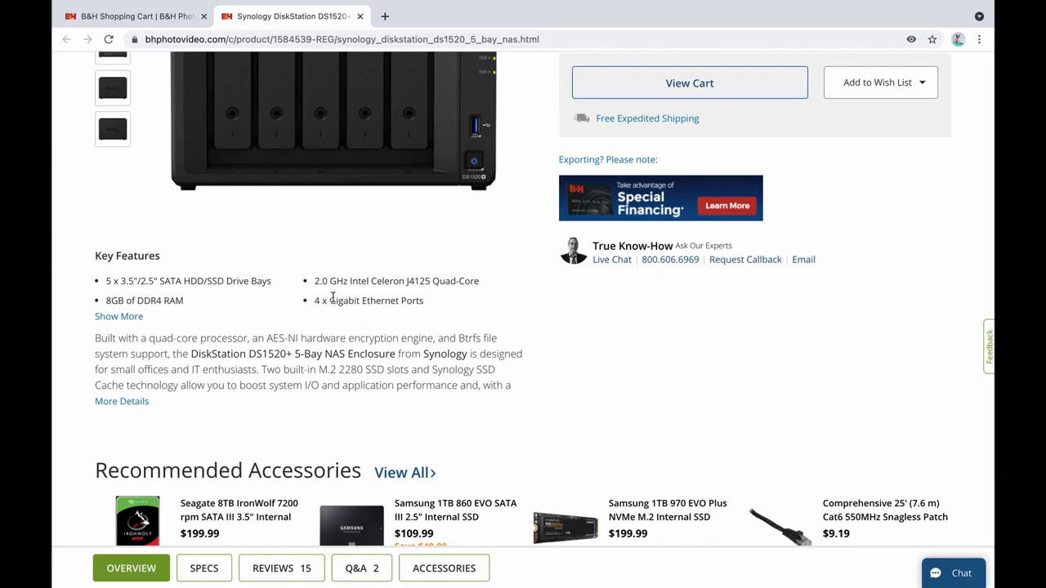
pyautogui.moveTo(364, 331)
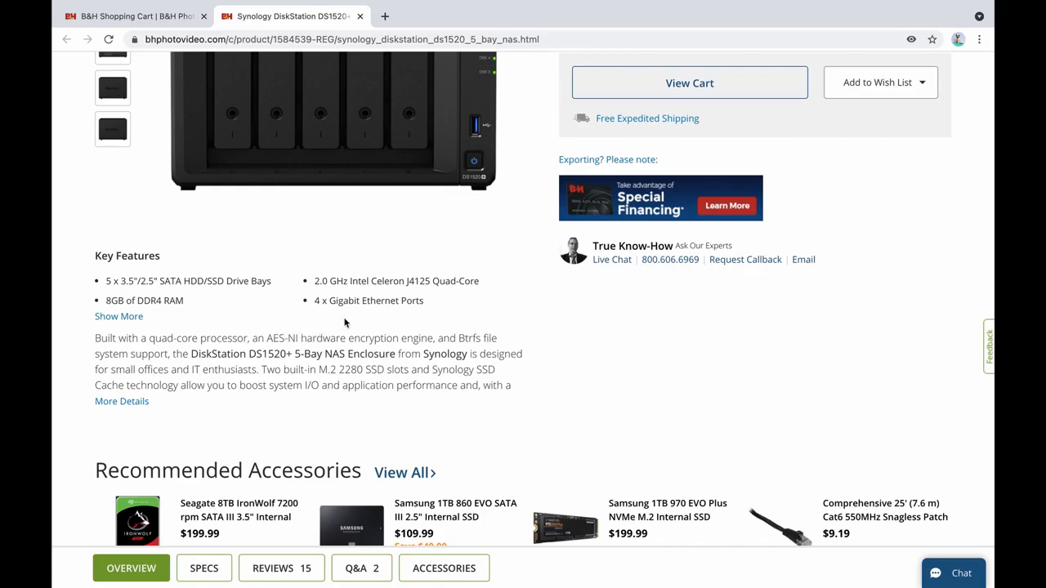
pyautogui.click(118, 316)
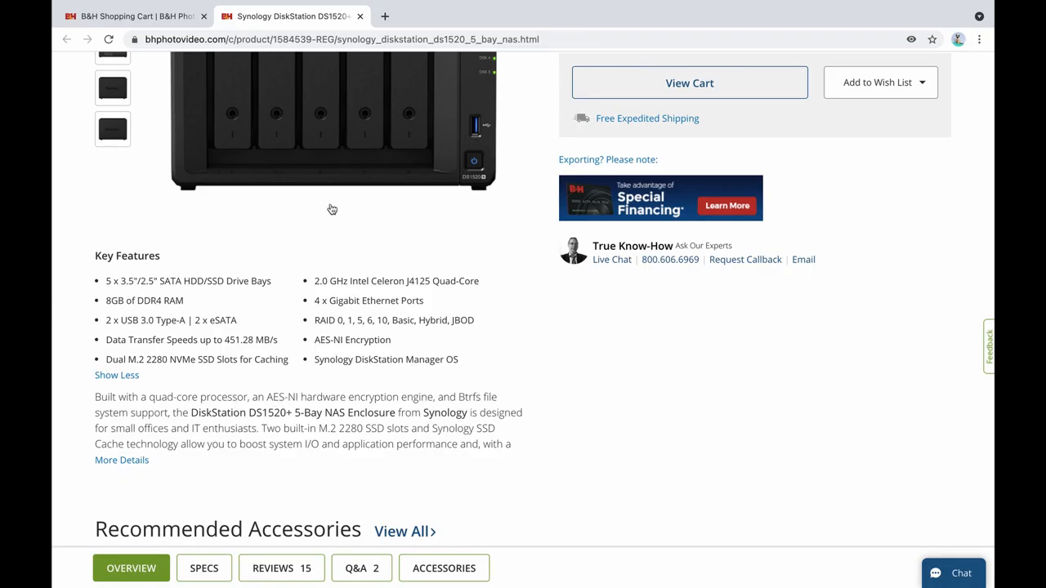
pyautogui.scroll(3)
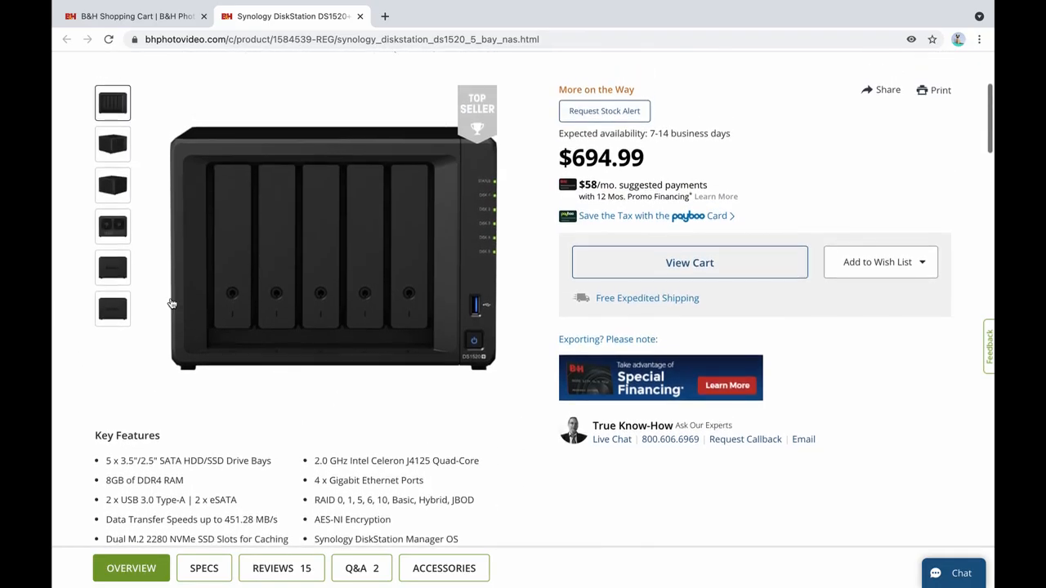
pyautogui.click(112, 226)
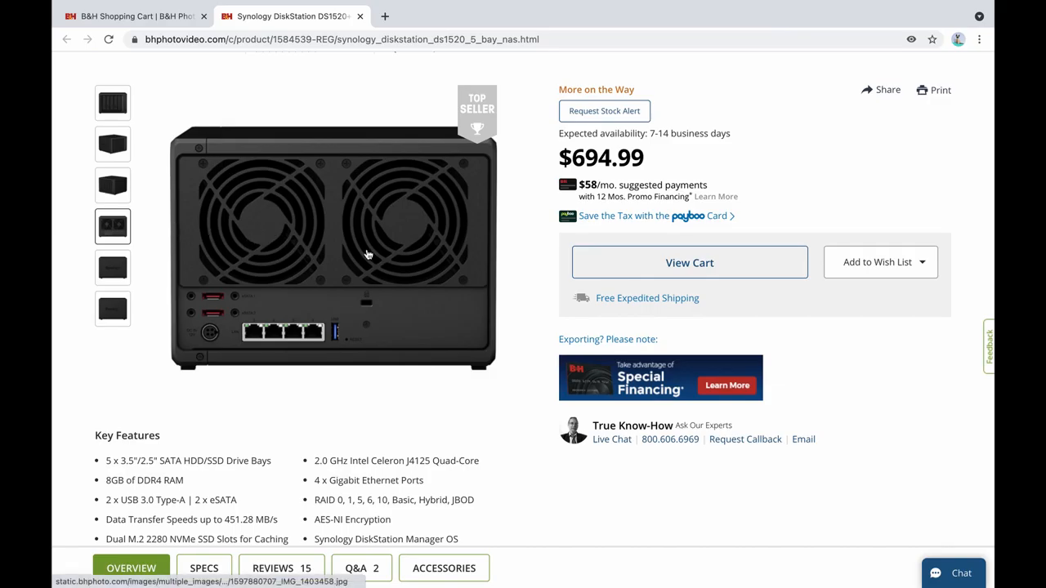
pyautogui.click(689, 262)
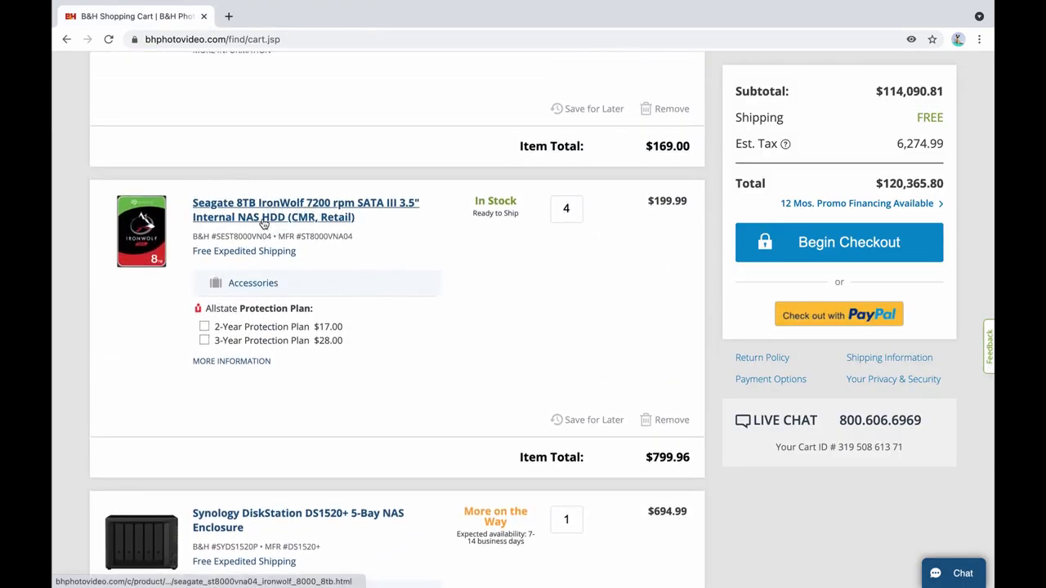
pyautogui.moveTo(374, 250)
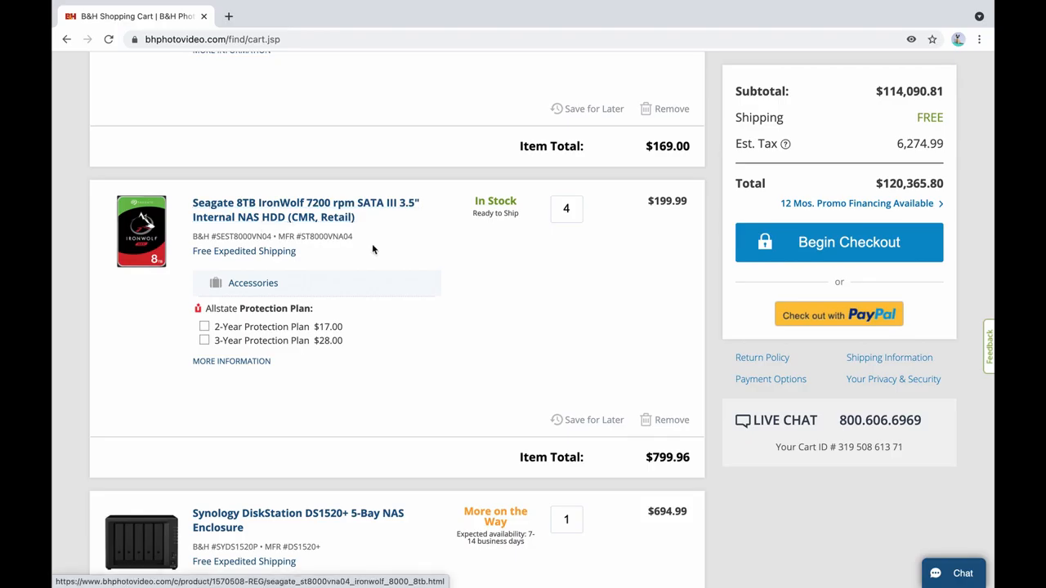
# Change the Seagate 8TB IronWolf quantity to 5, making its item total $999.95
pyautogui.click(566, 209)
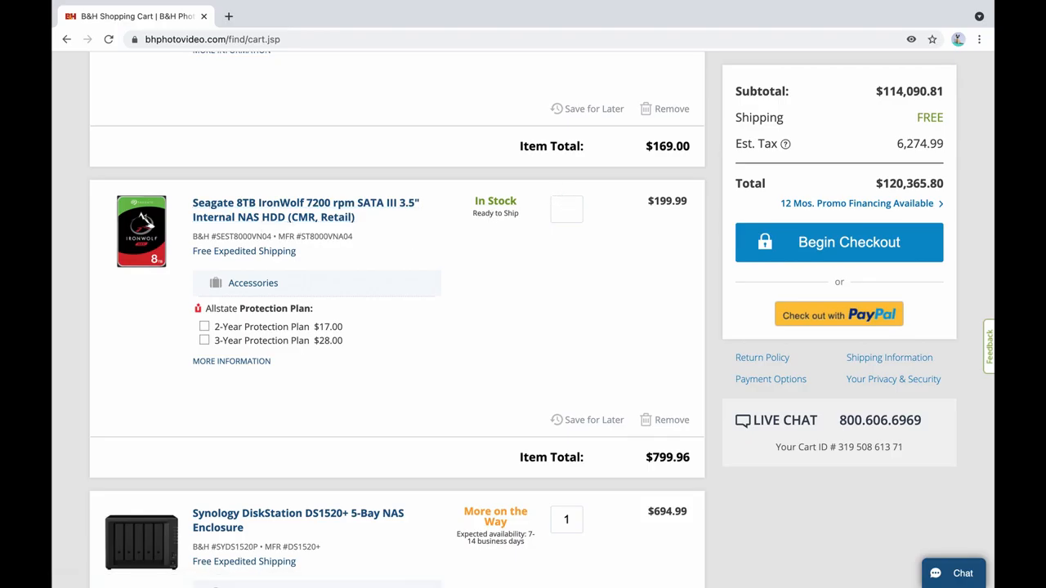
pyautogui.write('5')
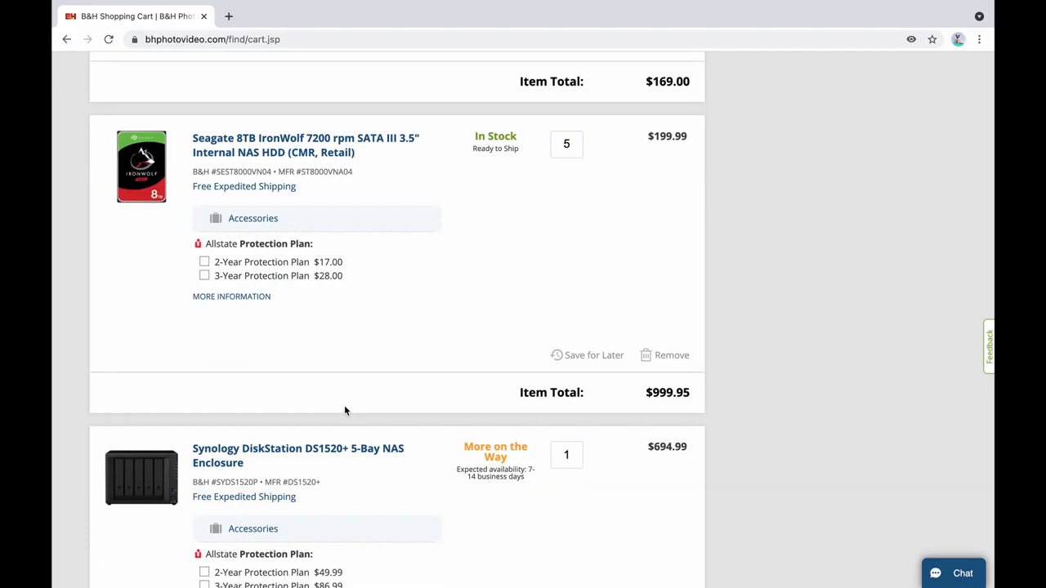
pyautogui.scroll(-3)
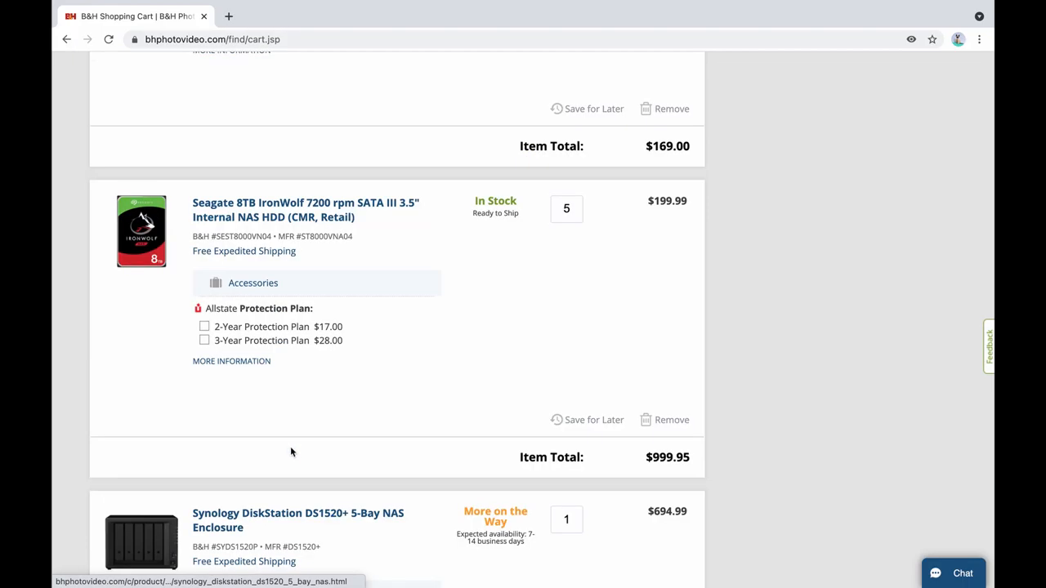
pyautogui.scroll(-3)
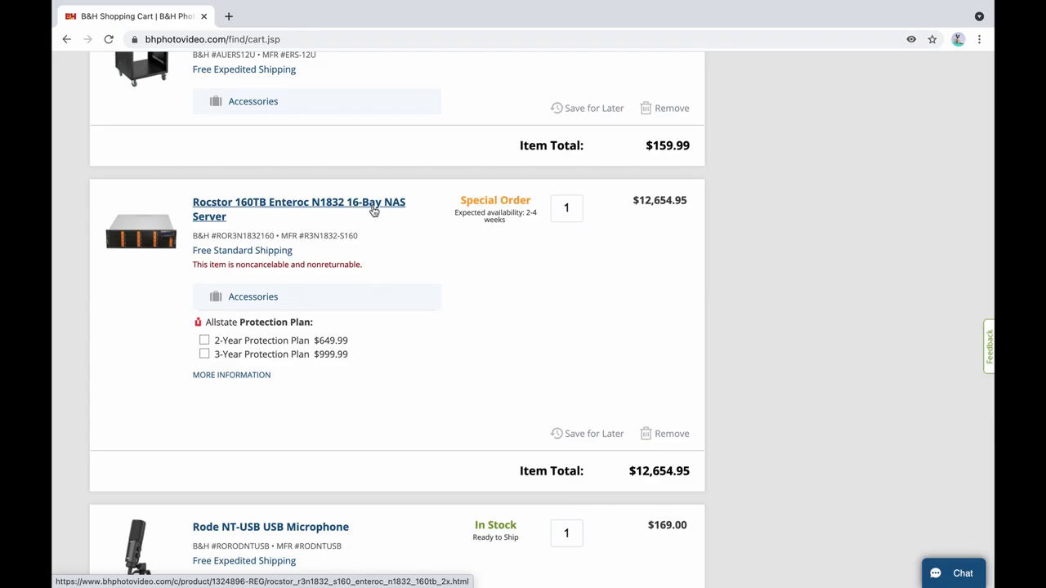
pyautogui.moveTo(242, 250)
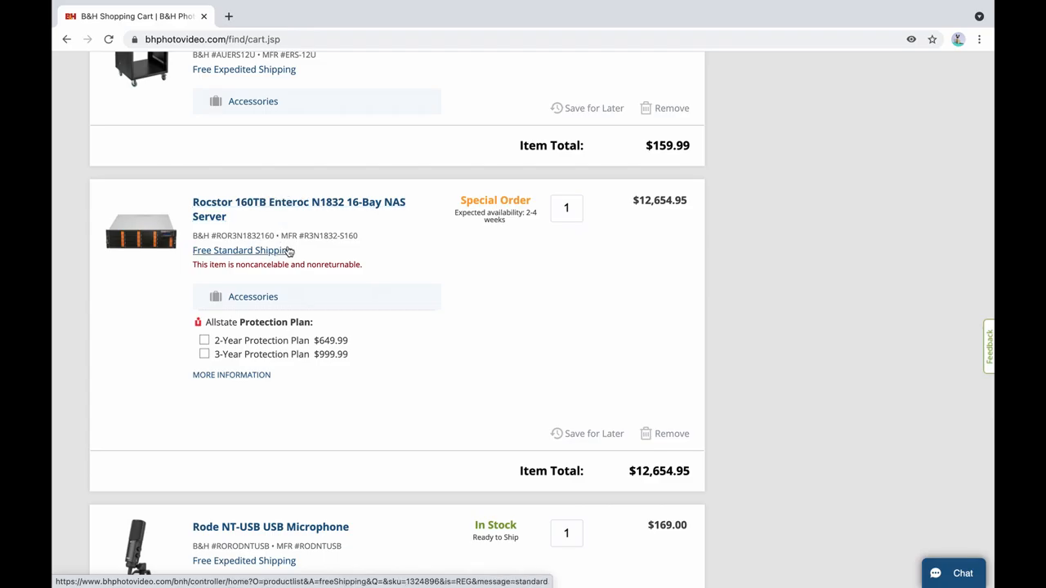
pyautogui.scroll(3)
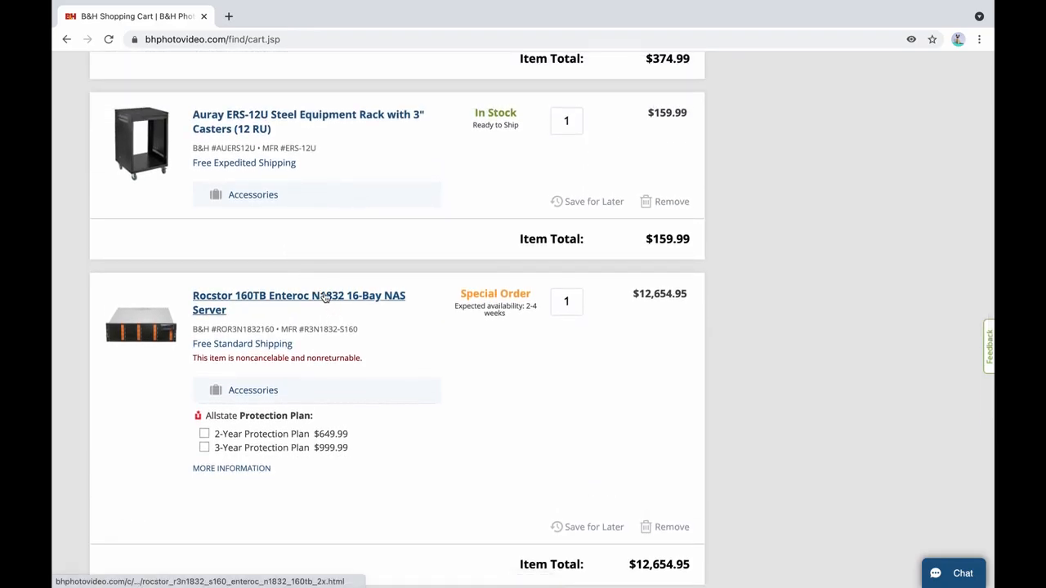
pyautogui.moveTo(315, 138)
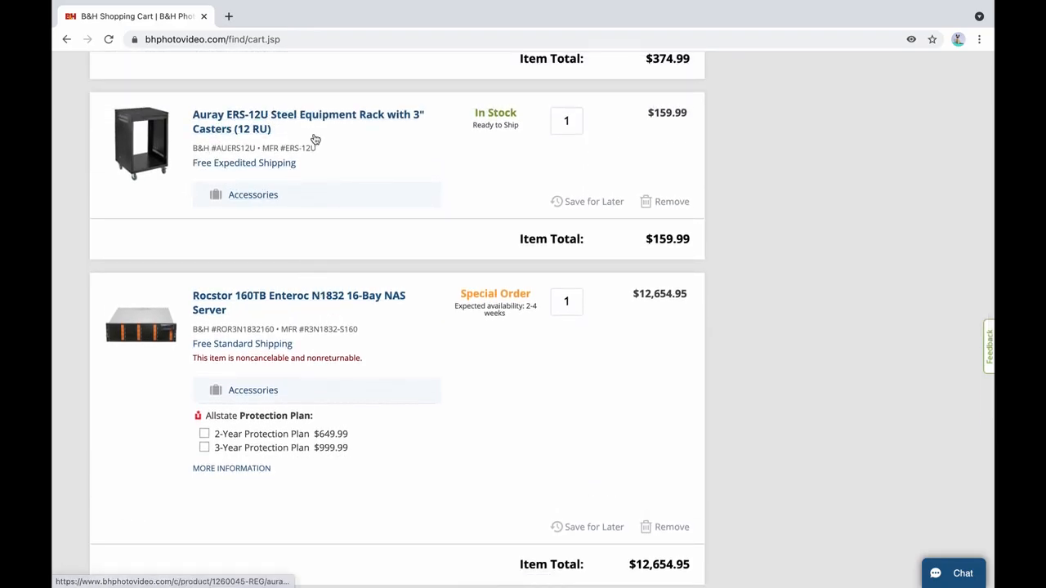
# Open the Rocstor 160TB Enteroc N1832 in a new tab and expand its key features
pyautogui.rightClick(290, 295)
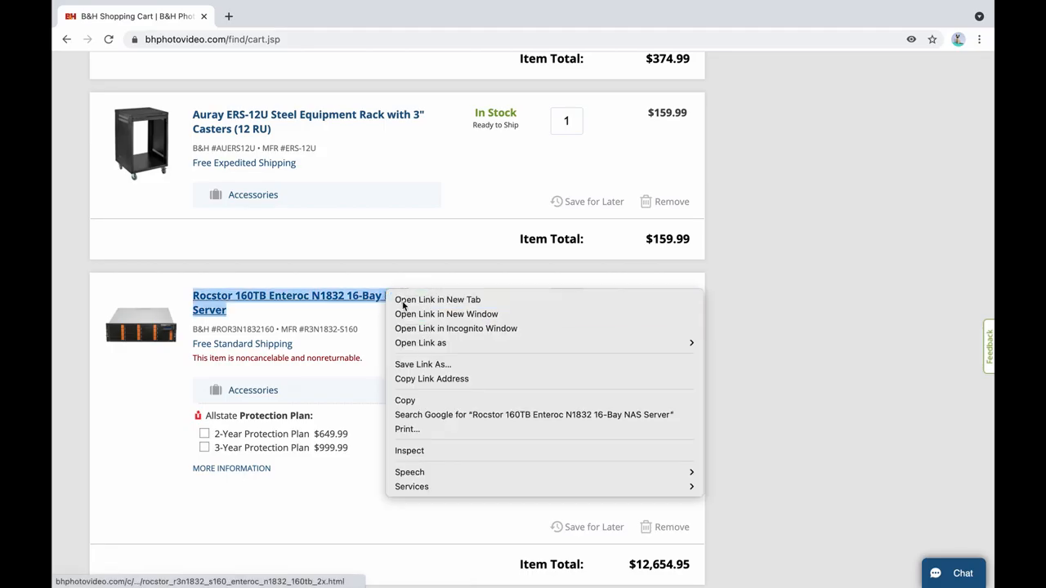
pyautogui.click(437, 299)
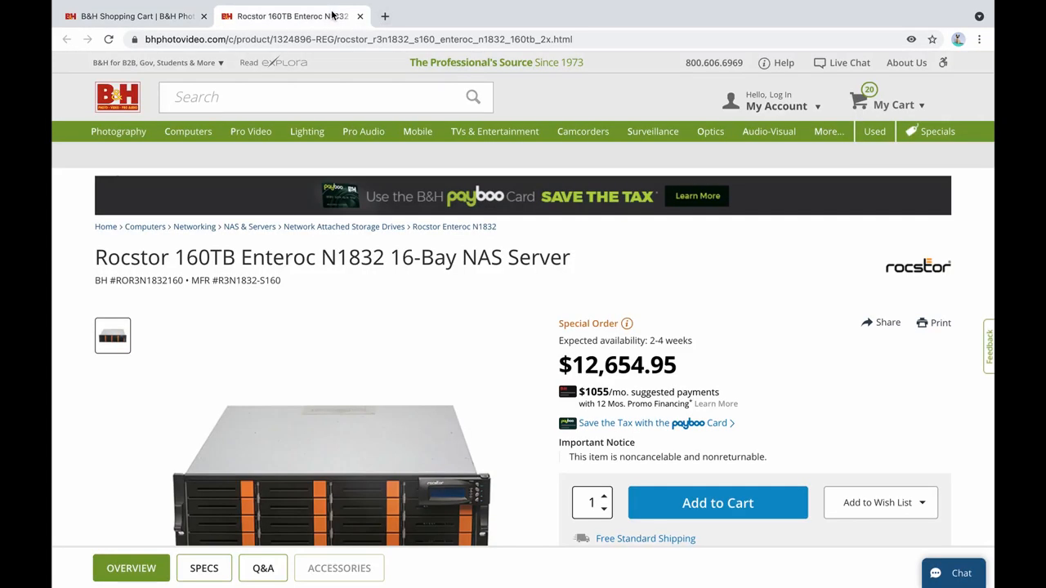
pyautogui.click(717, 503)
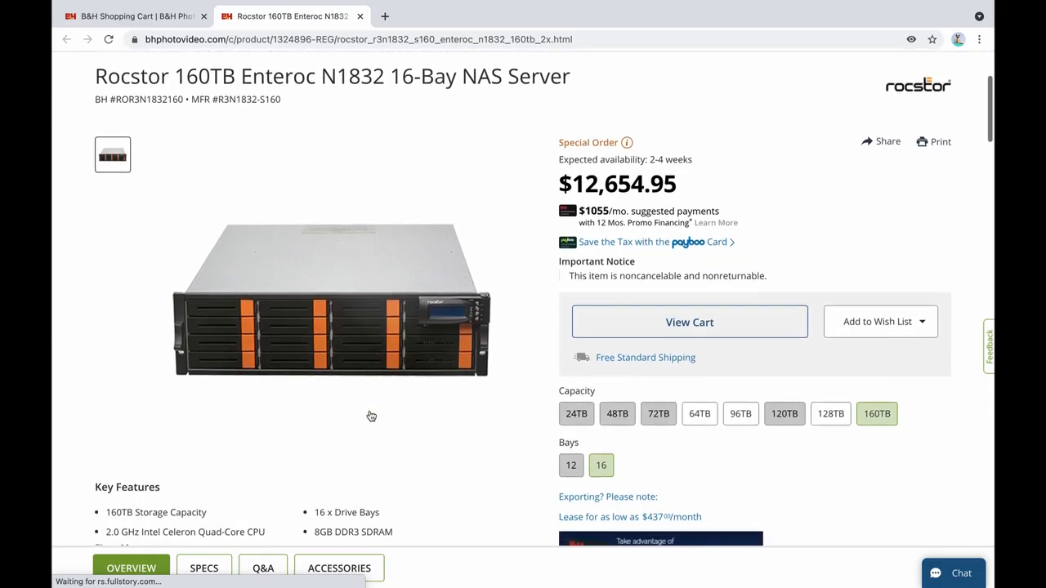
pyautogui.moveTo(877, 413)
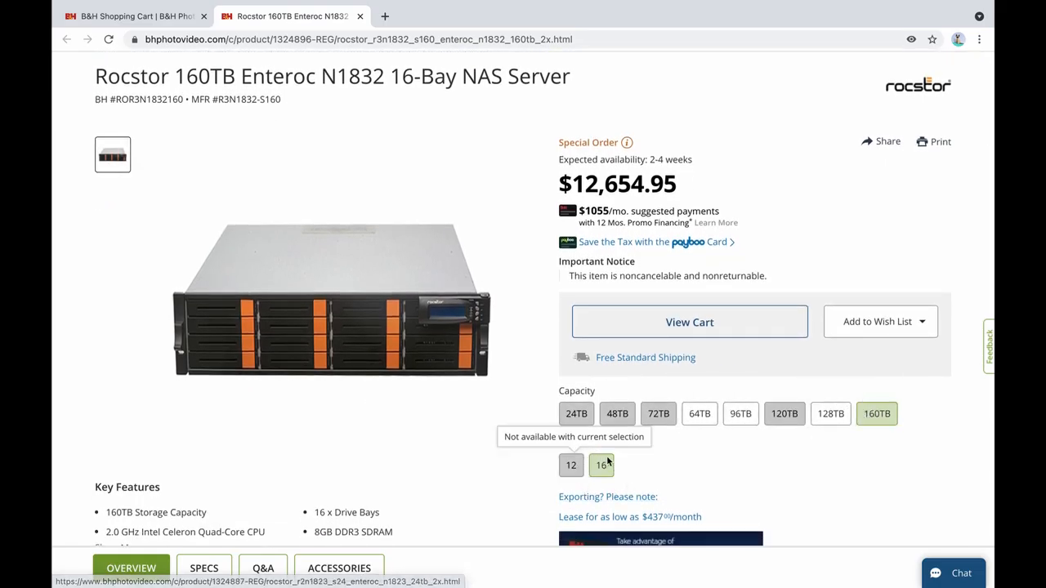
pyautogui.scroll(-3)
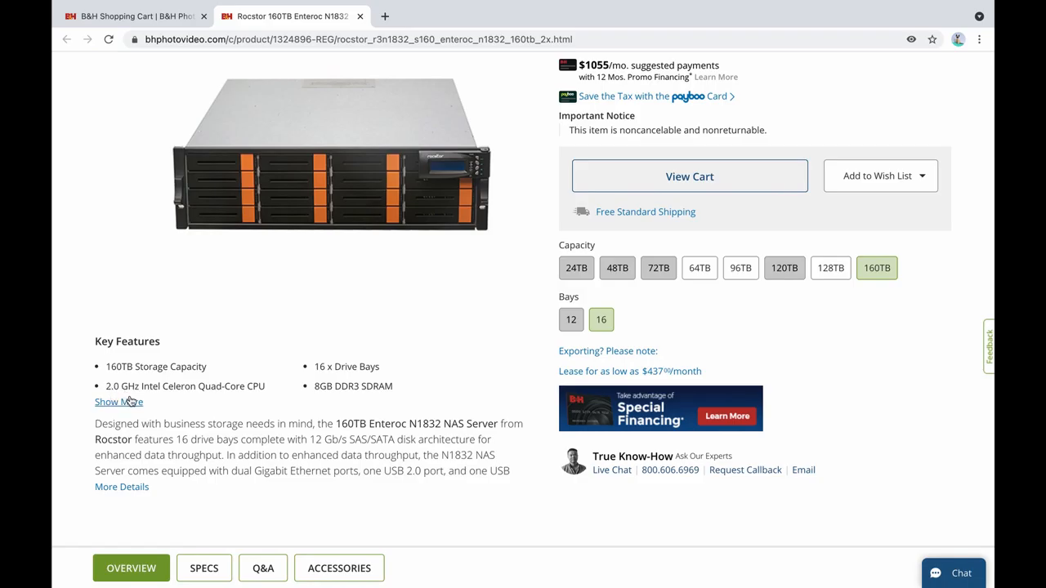
pyautogui.click(119, 401)
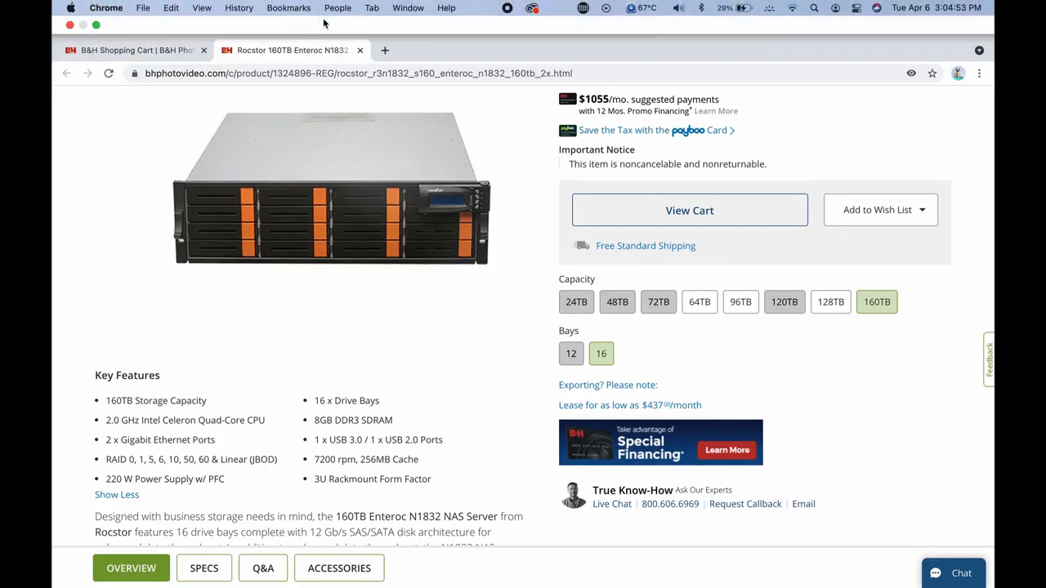
# Close the Rocstor tab and scroll the cart back to the Ubiquiti switch
pyautogui.click(689, 210)
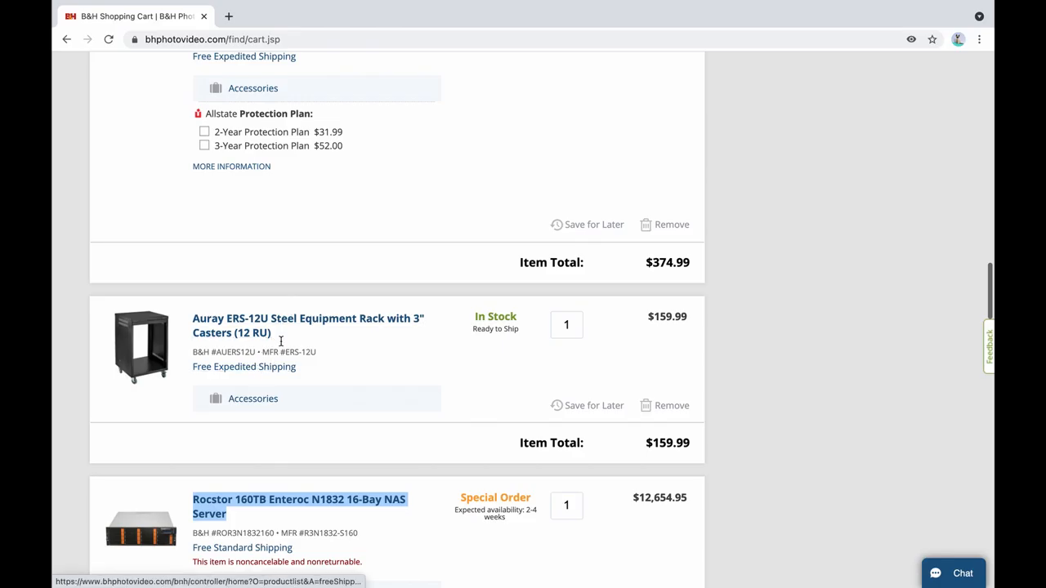
pyautogui.moveTo(269, 324)
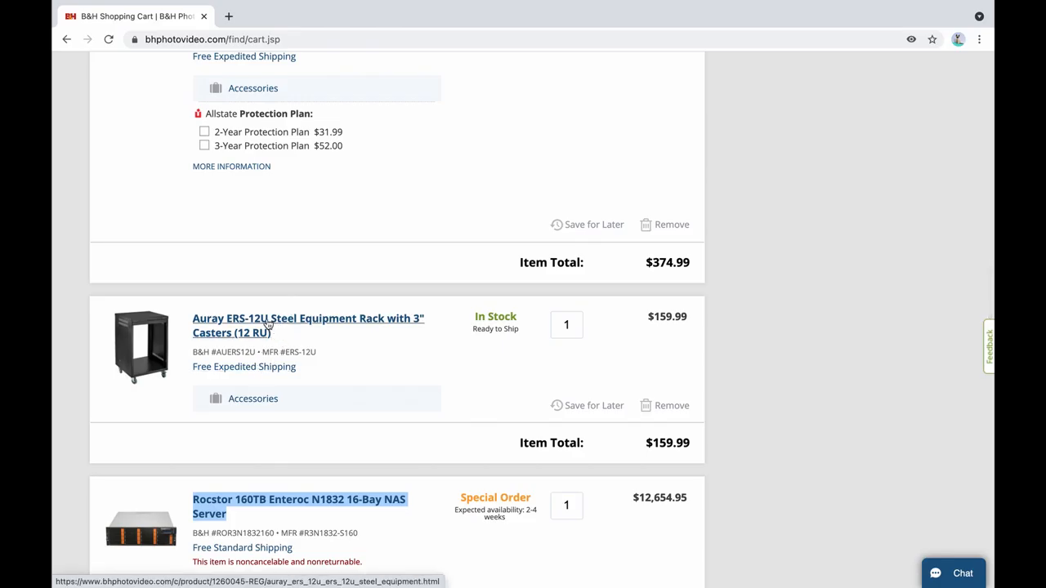
pyautogui.moveTo(309, 491)
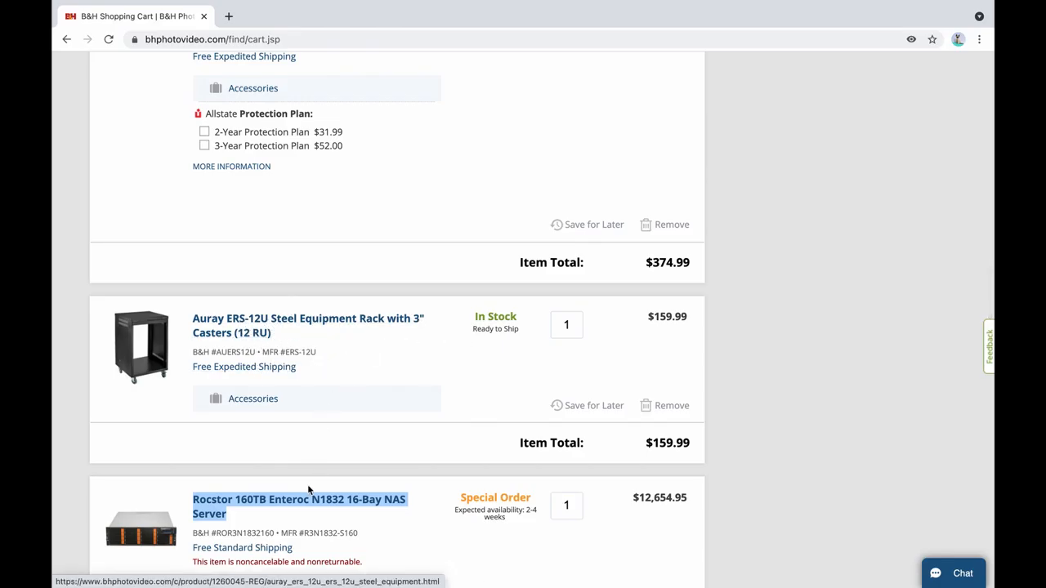
pyautogui.moveTo(298, 500)
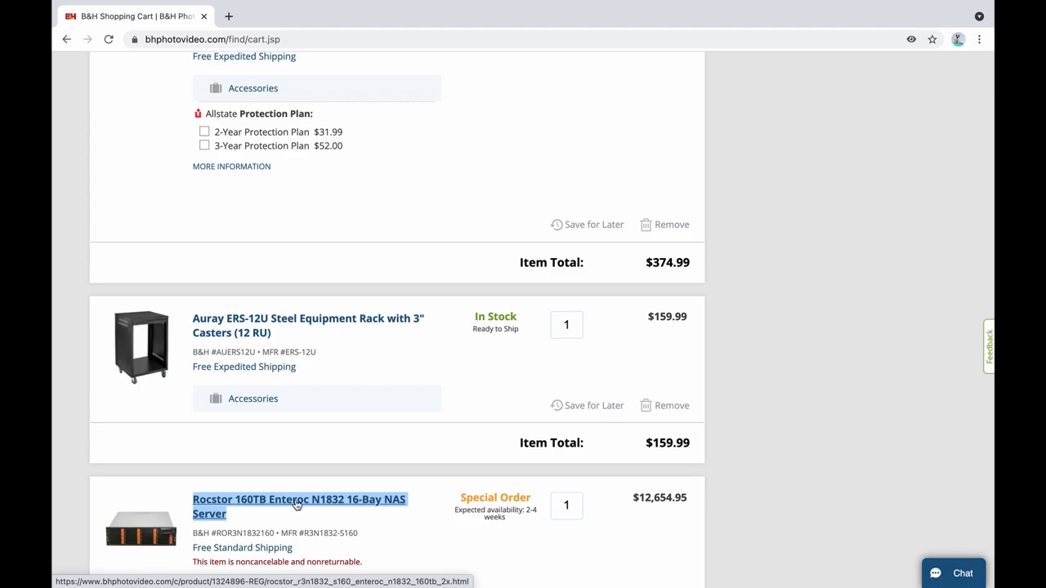
pyautogui.scroll(-3)
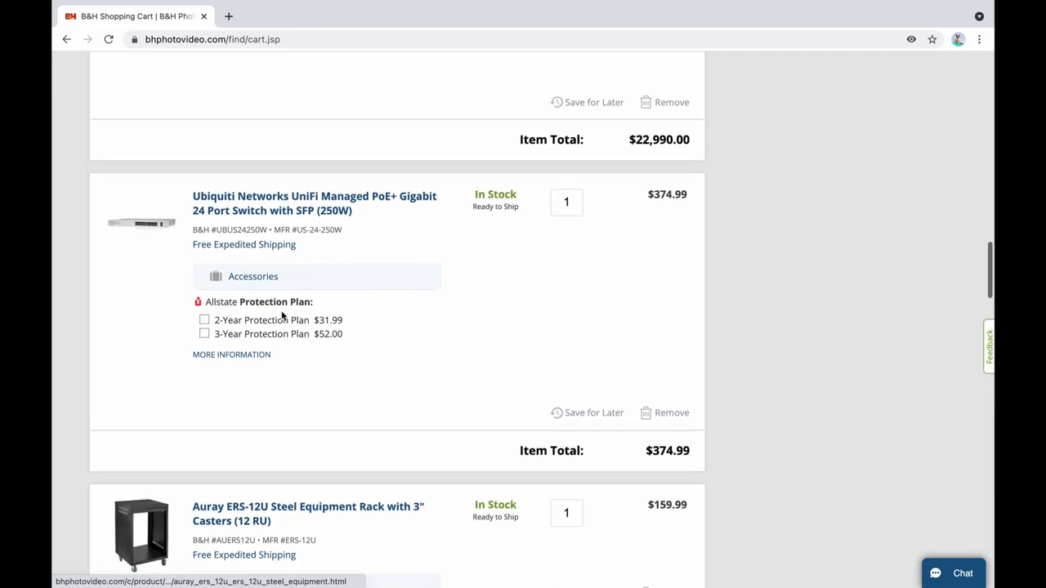
pyautogui.scroll(-3)
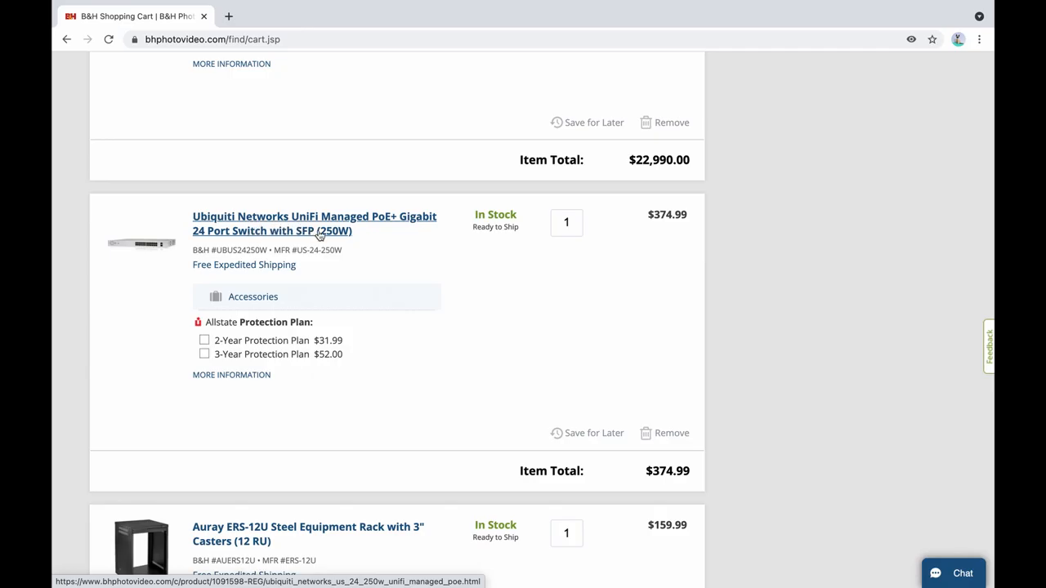
pyautogui.moveTo(396, 244)
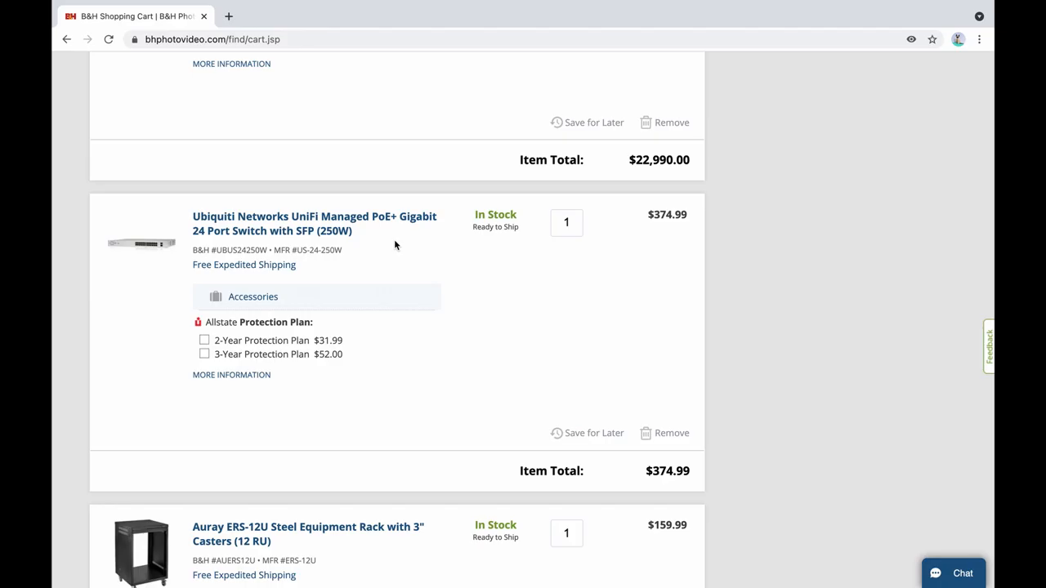
pyautogui.scroll(3)
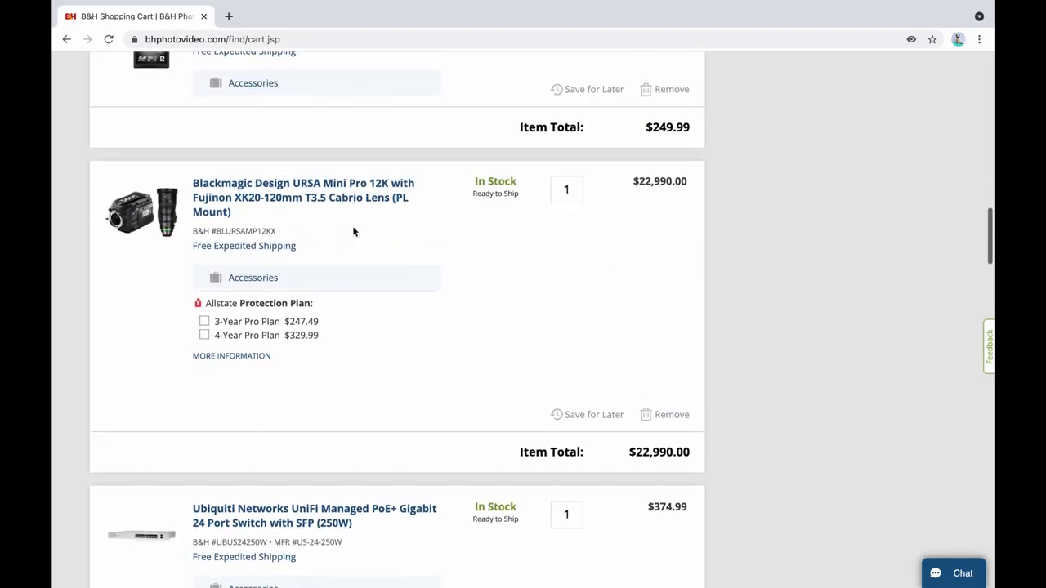
pyautogui.moveTo(303, 197)
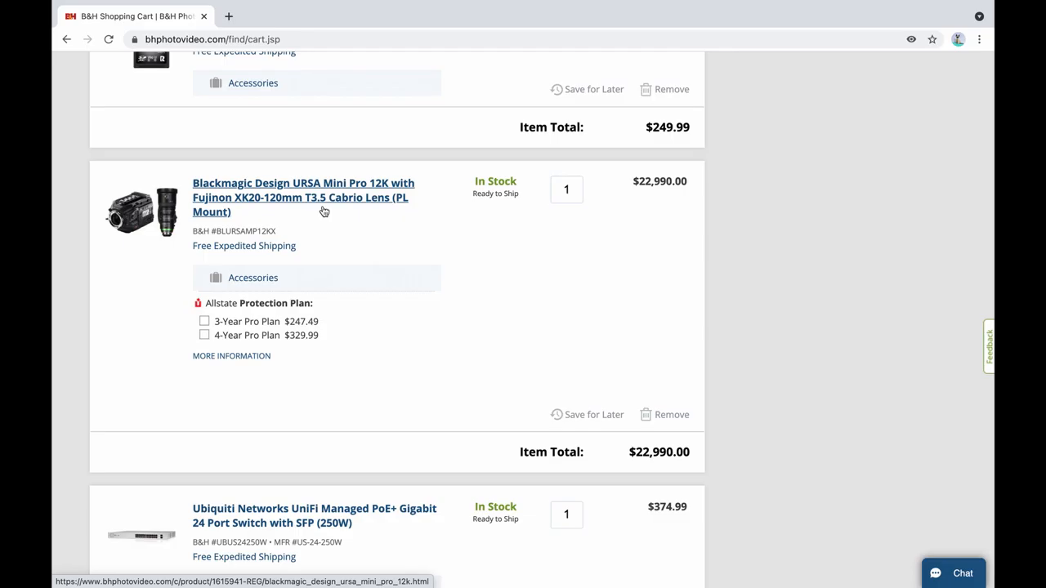
pyautogui.moveTo(96, 251)
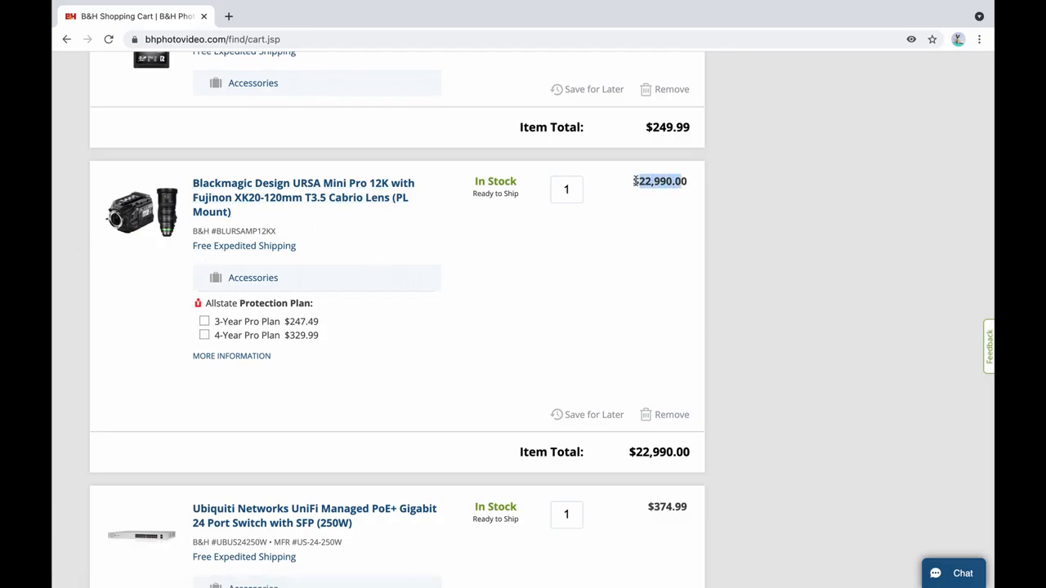
pyautogui.moveTo(667, 253)
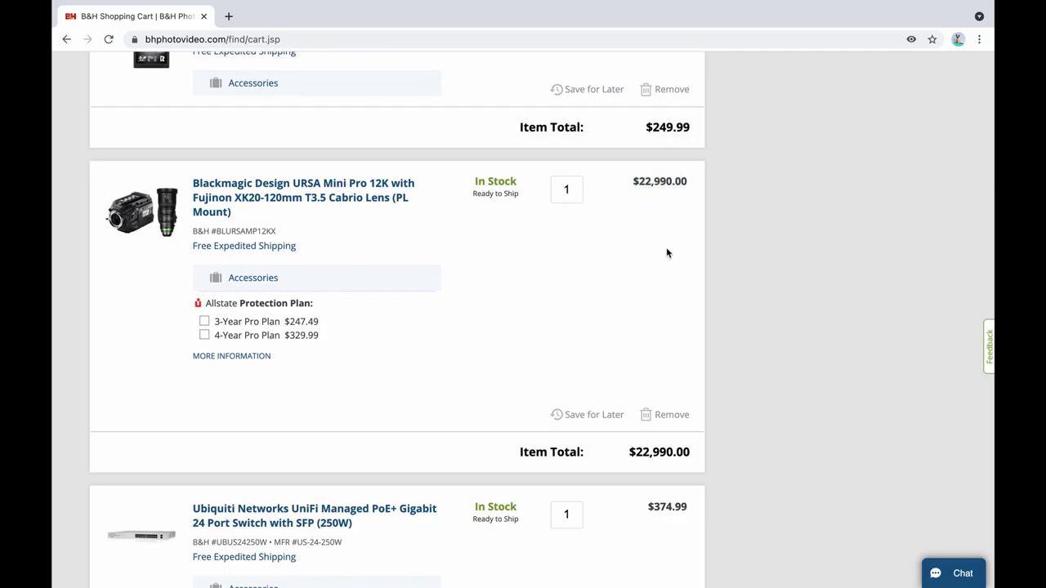
pyautogui.moveTo(540, 262)
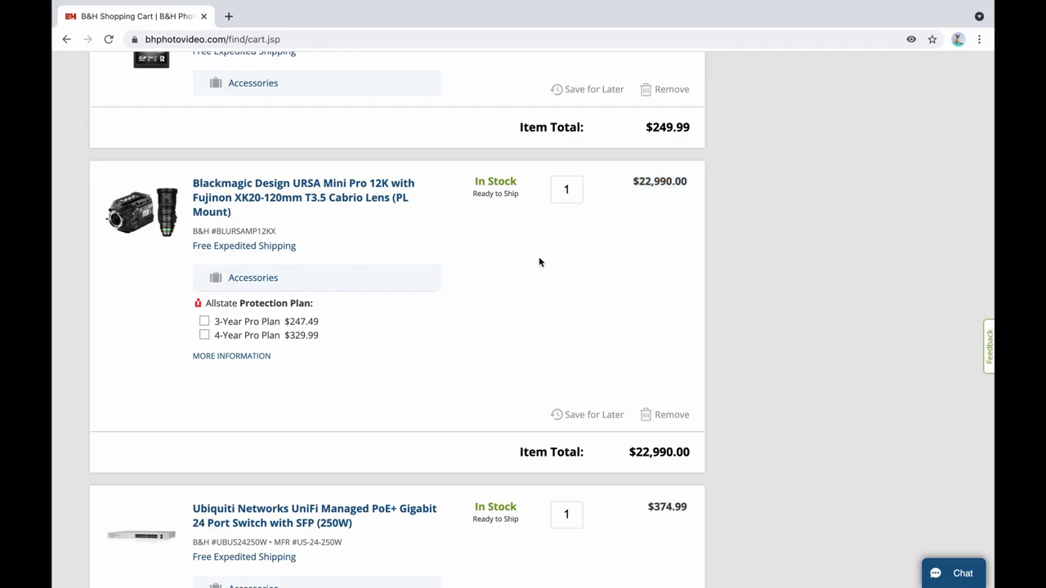
pyautogui.moveTo(527, 257)
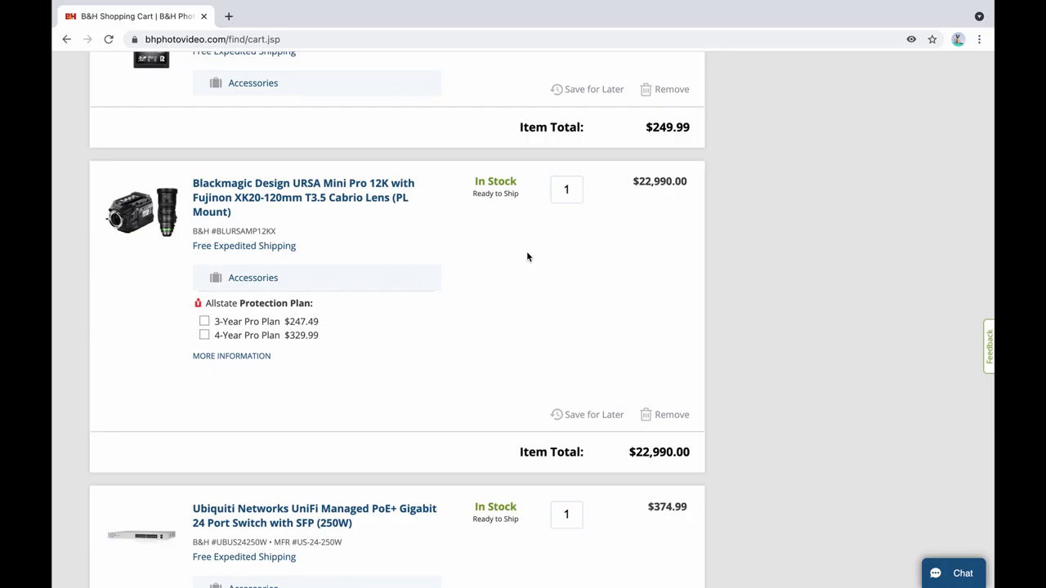
pyautogui.moveTo(485, 256)
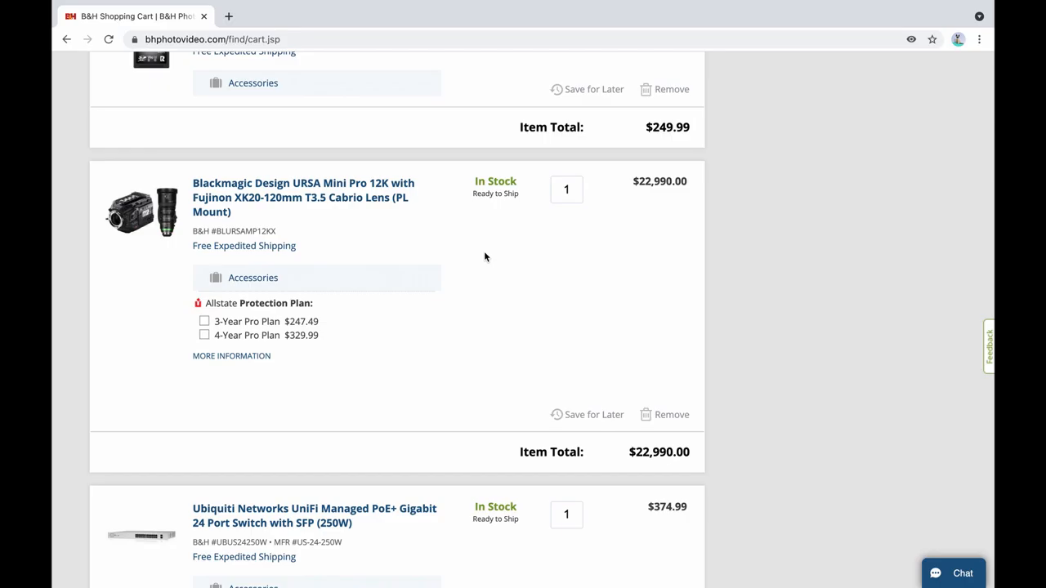
# Scroll the cart to the $22,990 Blackmagic URSA Mini Pro 12K kit
pyautogui.scroll(3)
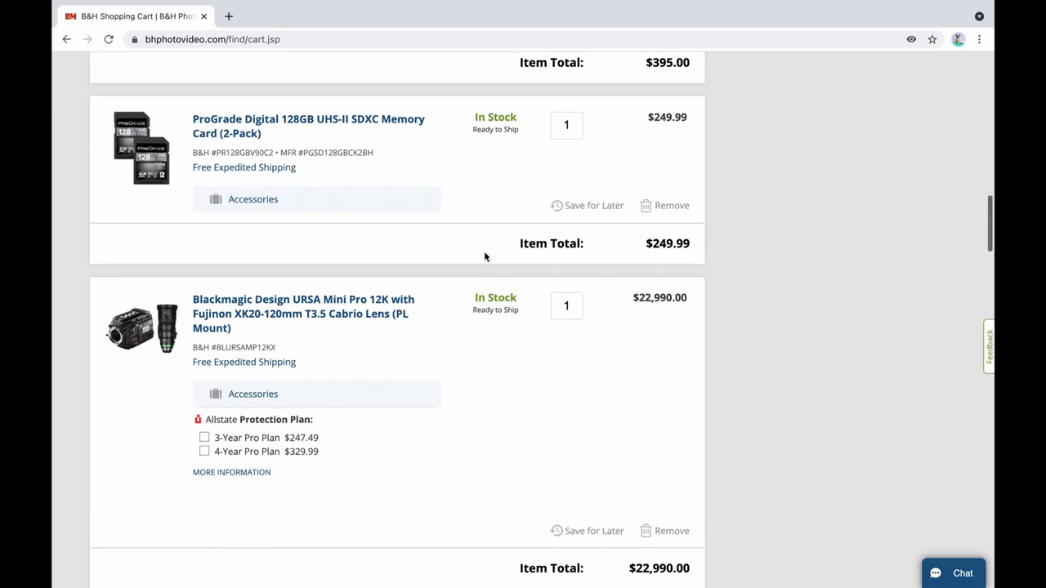
pyautogui.scroll(-3)
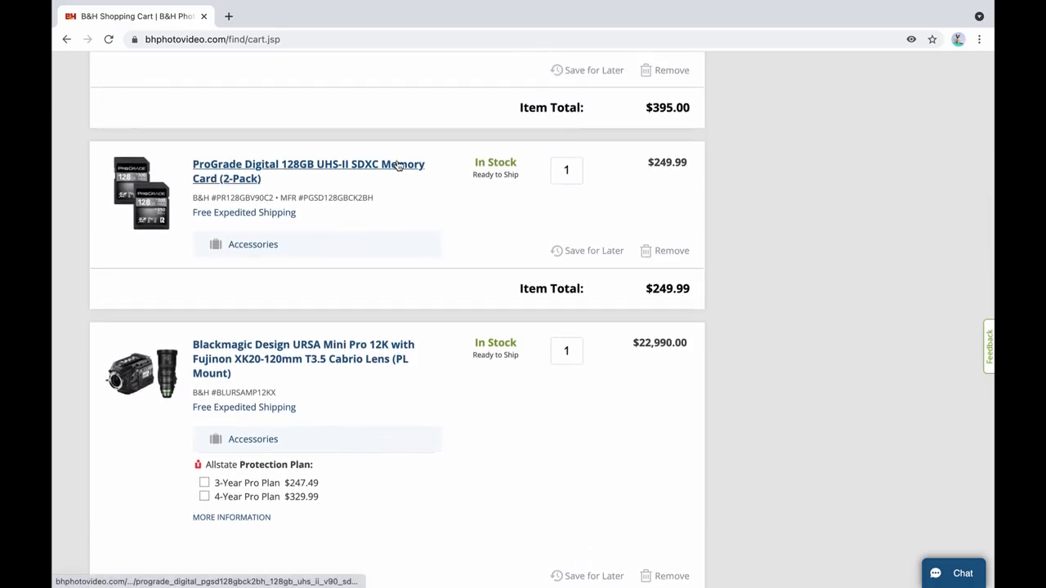
pyautogui.moveTo(311, 353)
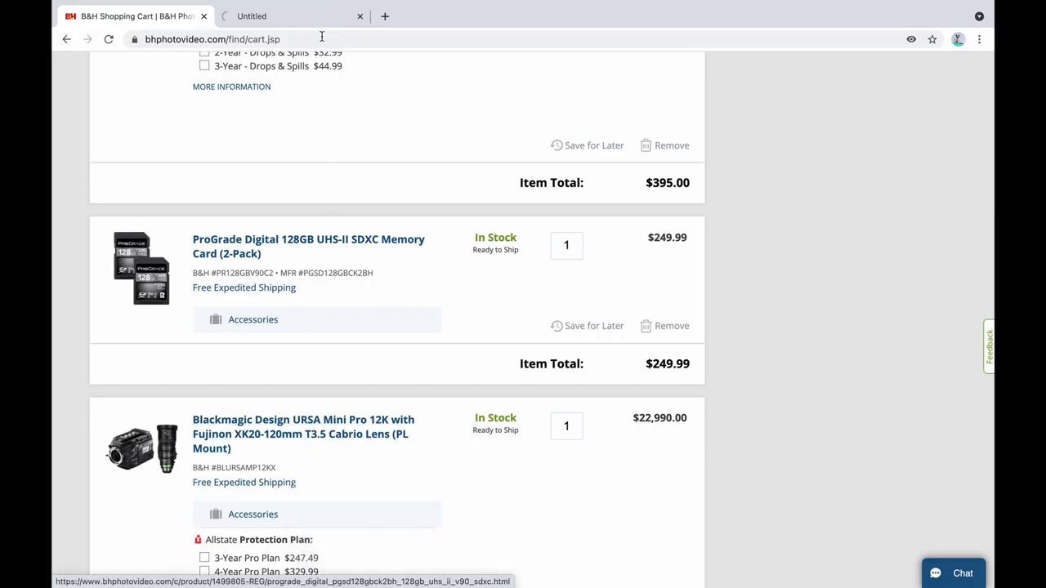
# Switch to the URSA Mini Pro 12K tab and expand its full key features list
pyautogui.click(304, 433)
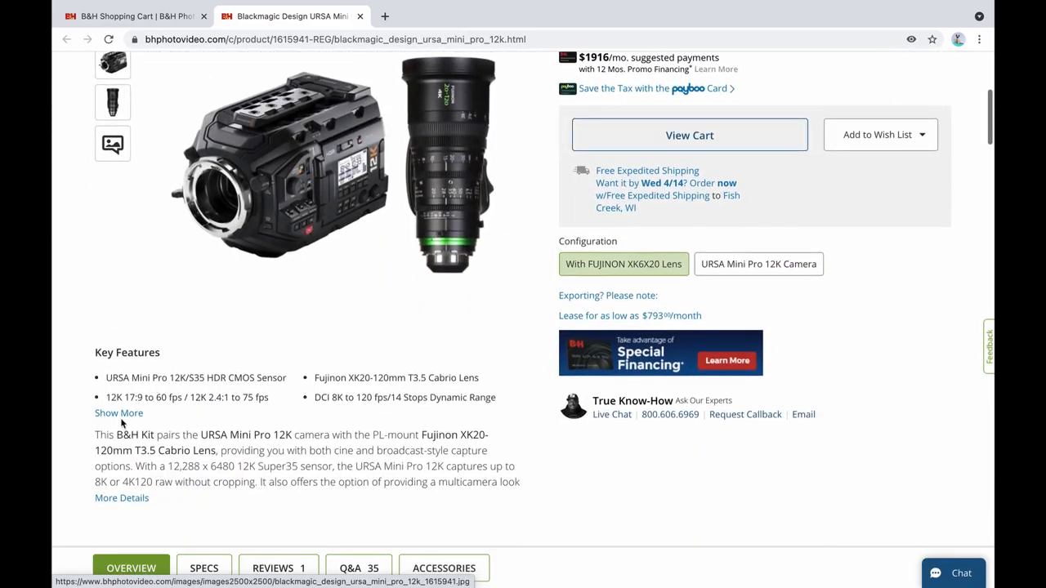
pyautogui.click(119, 412)
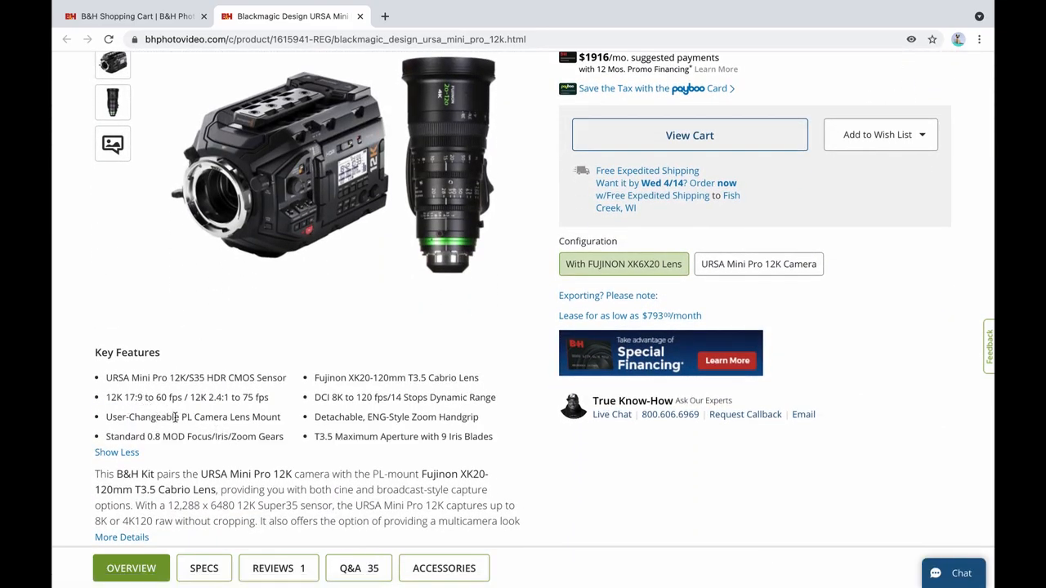
pyautogui.moveTo(462, 451)
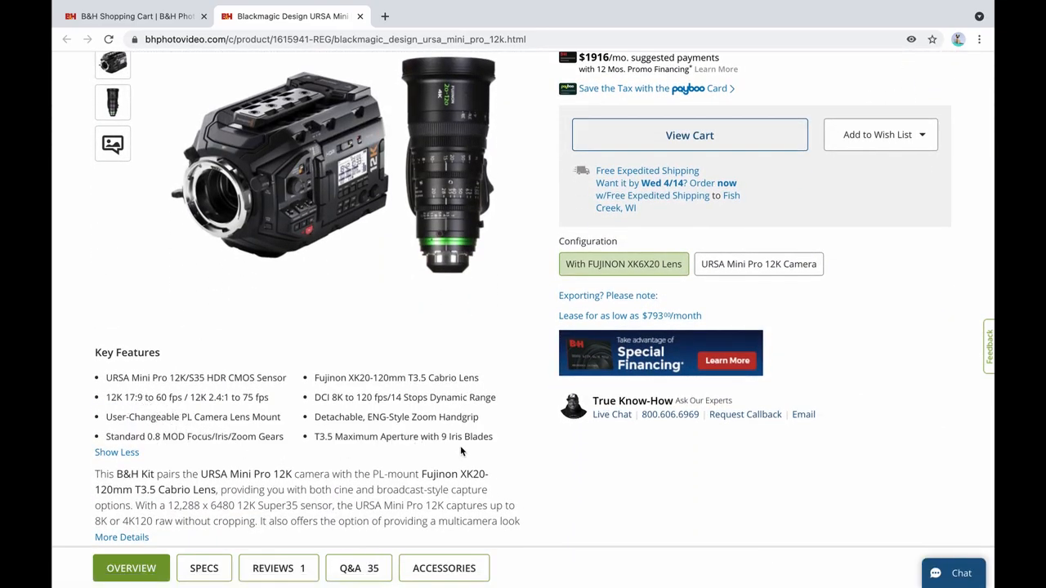
pyautogui.scroll(-3)
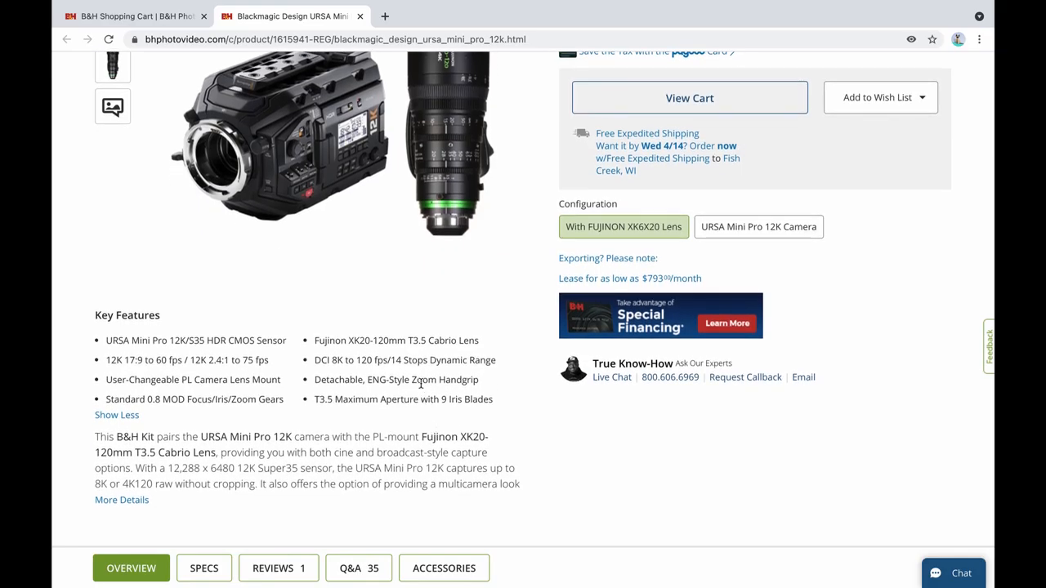
pyautogui.moveTo(325, 365)
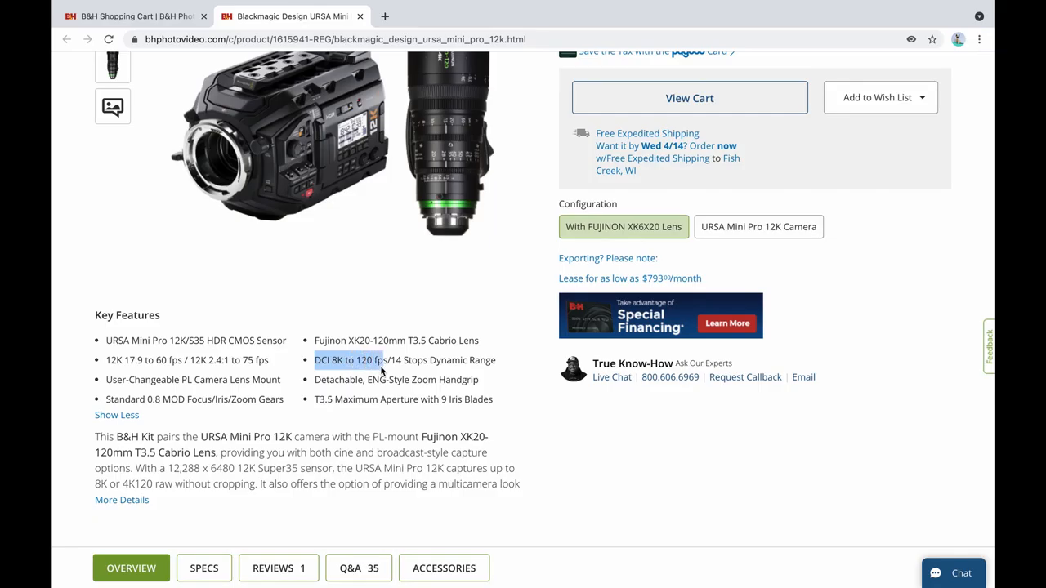
pyautogui.moveTo(353, 411)
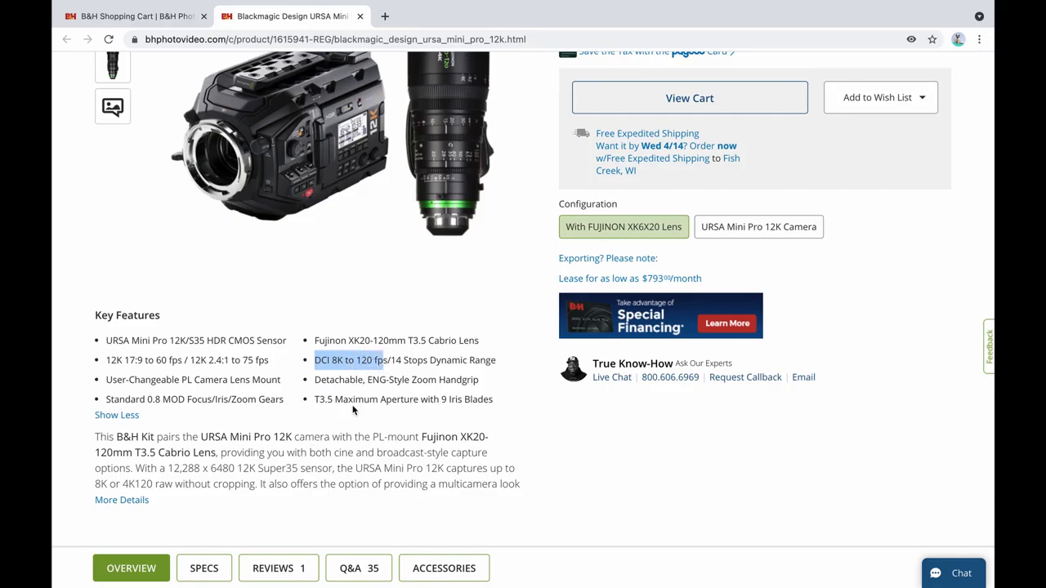
pyautogui.moveTo(294, 423)
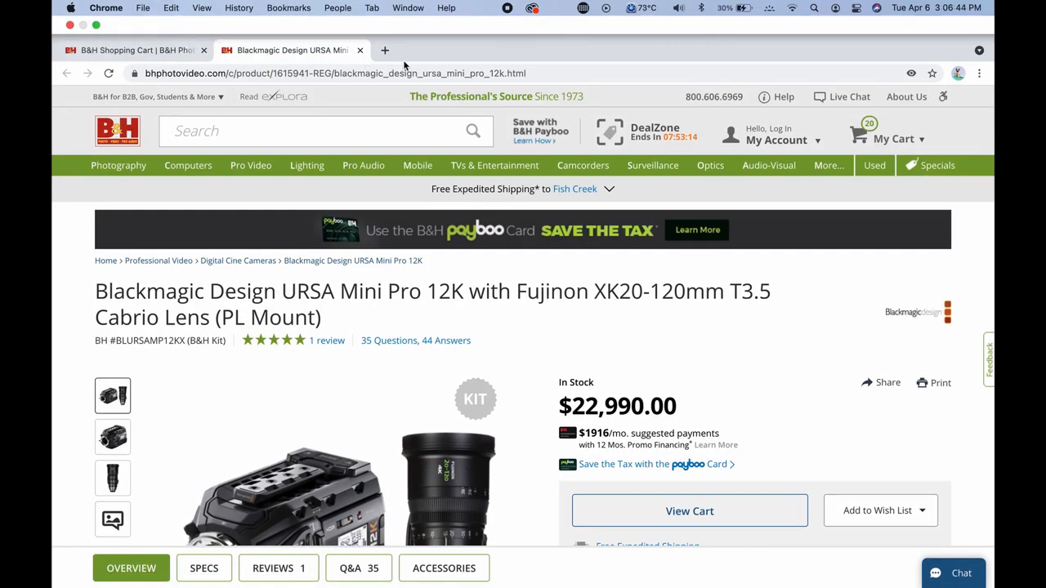
# Close the URSA tab, browse the cart, and open the Nucleus-Z Explorer Studio Desk in a new tab
pyautogui.click(689, 511)
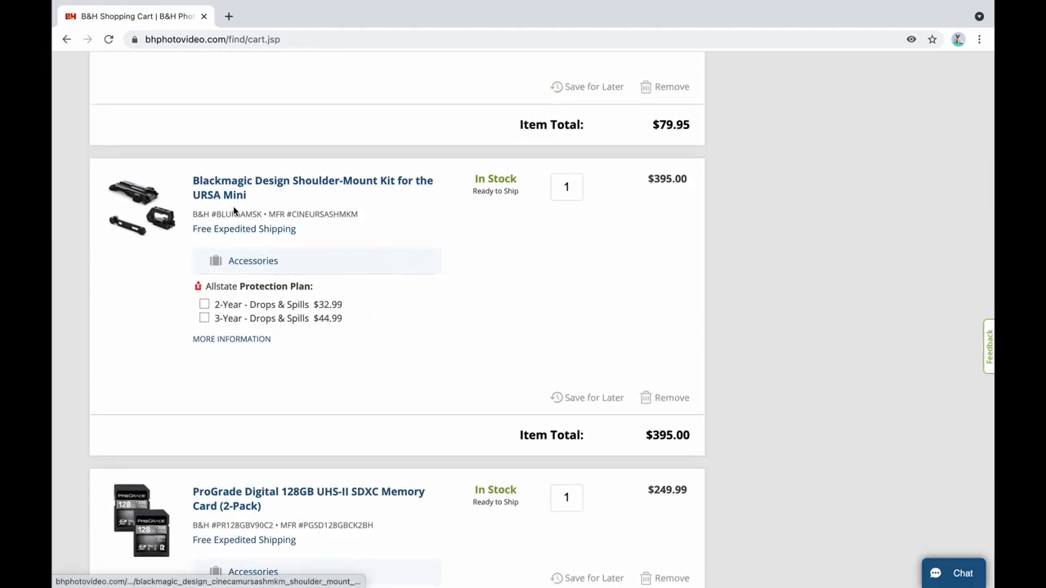
pyautogui.scroll(-3)
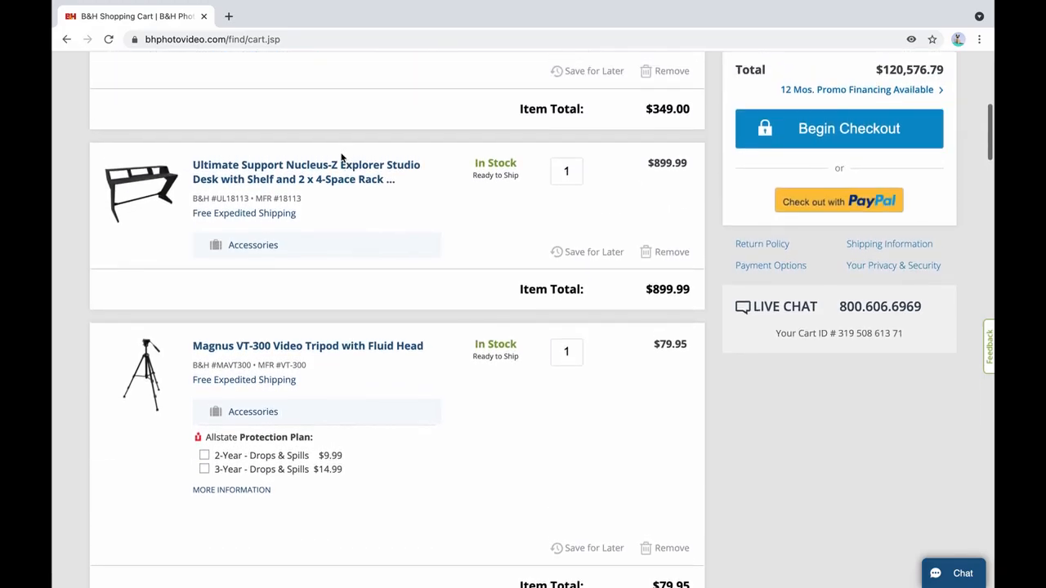
pyautogui.scroll(-3)
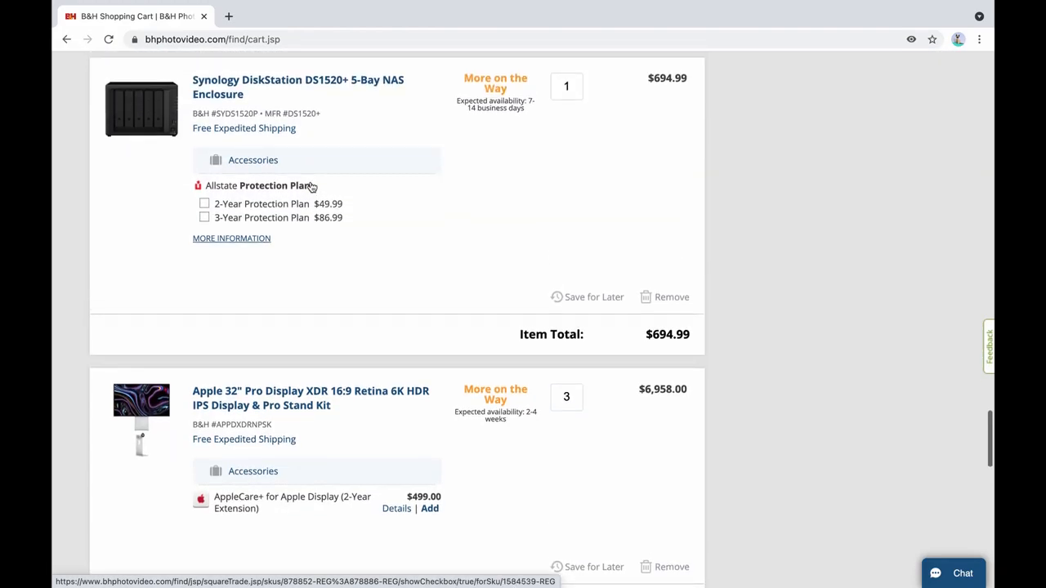
pyautogui.scroll(-3)
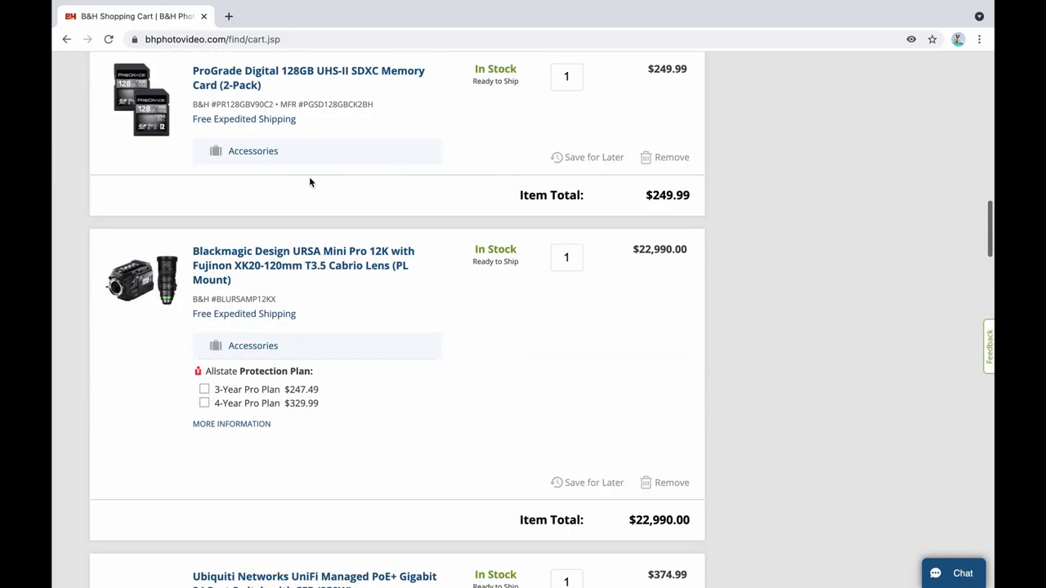
pyautogui.scroll(-3)
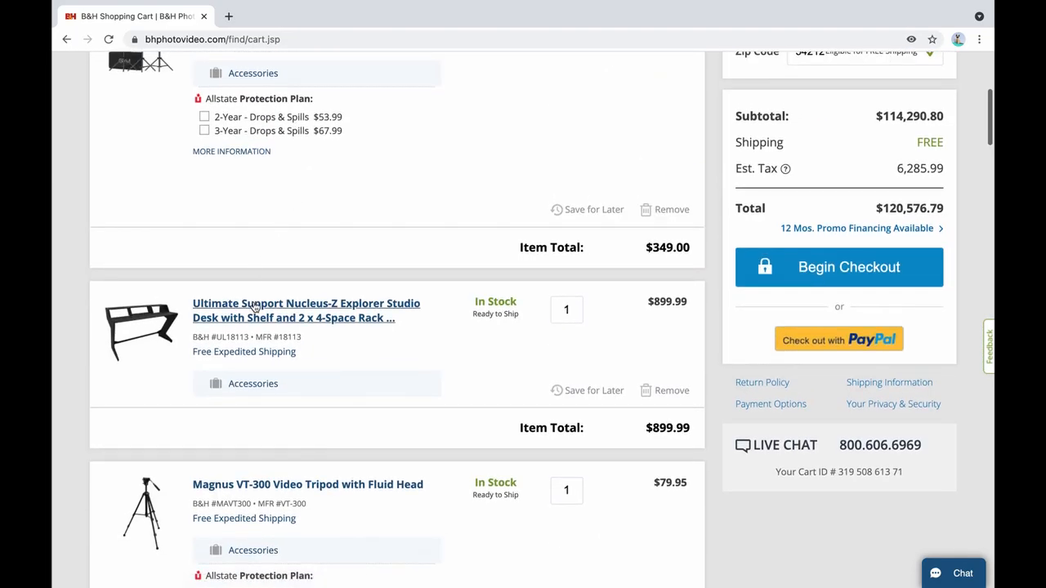
pyautogui.click(306, 311)
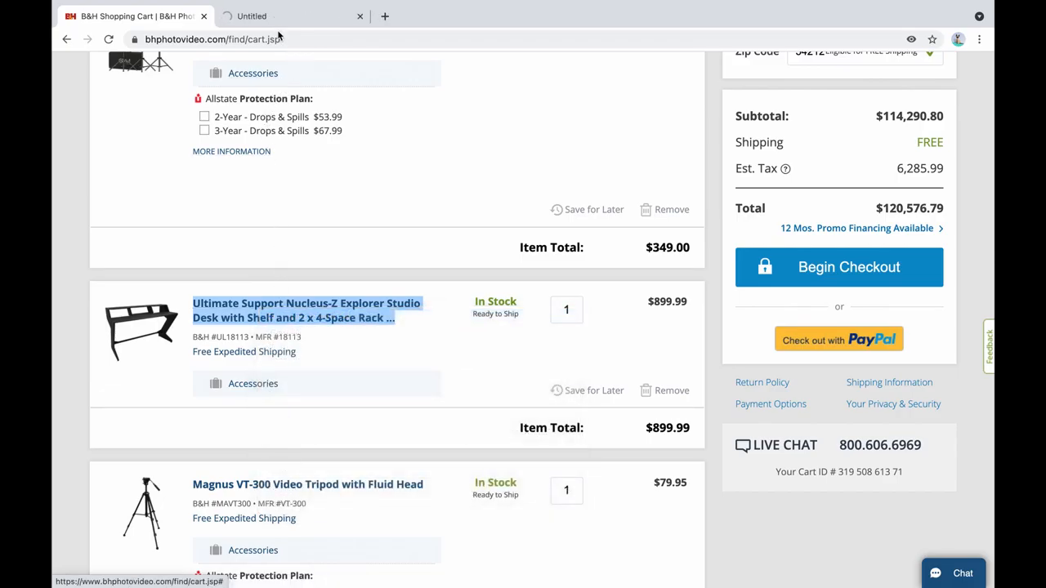
# Browse the Nucleus-Z Explorer desk's rack-shelf, front and angled photos, then close its page
pyautogui.click(307, 311)
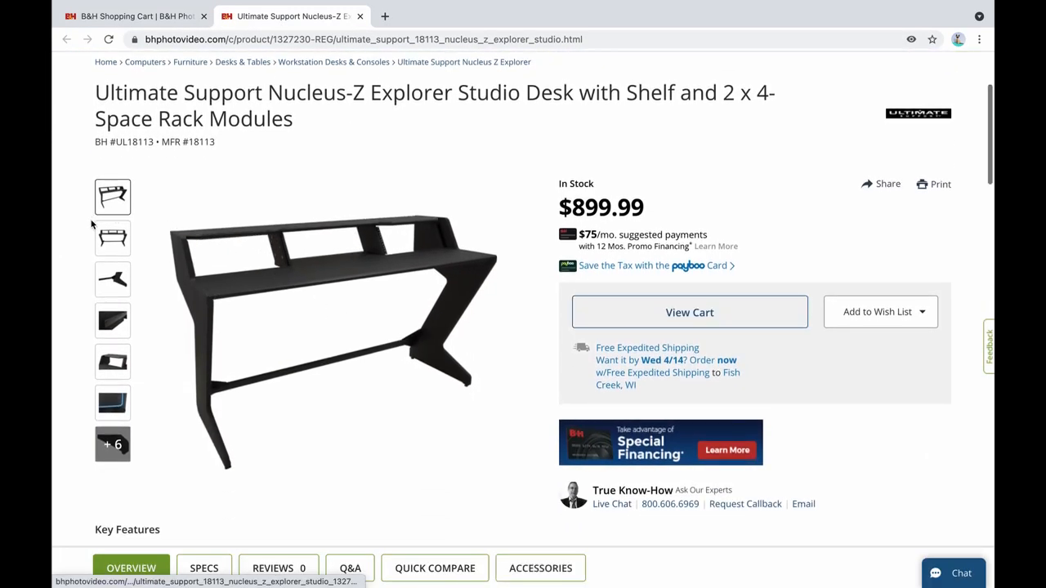
pyautogui.click(113, 362)
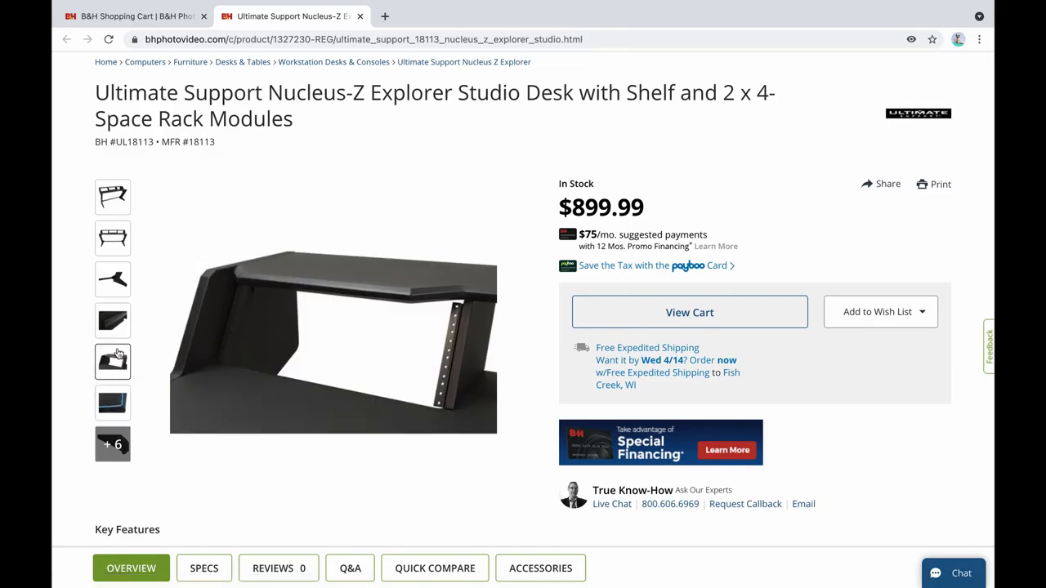
pyautogui.click(113, 238)
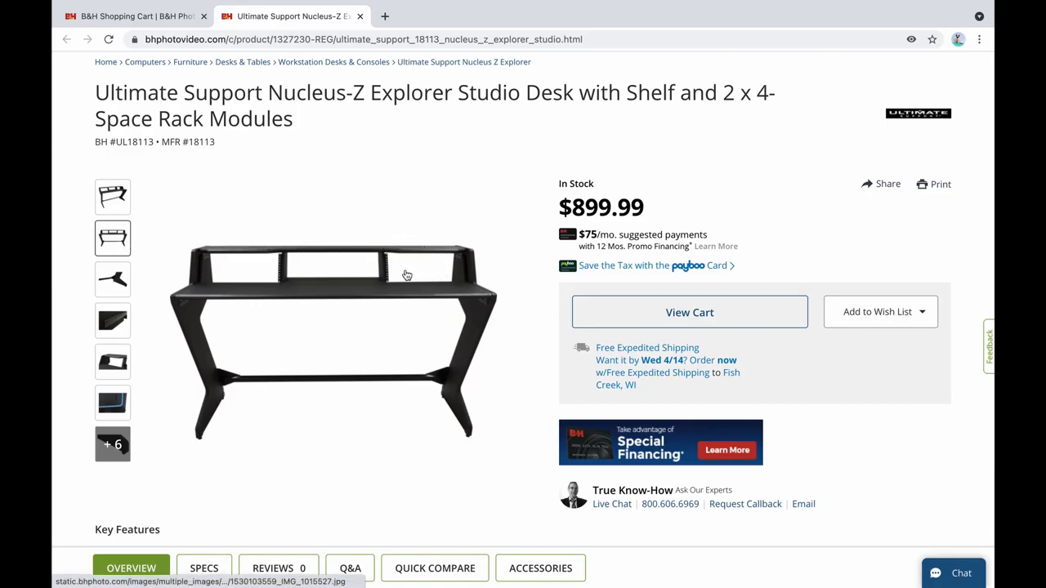
pyautogui.click(113, 197)
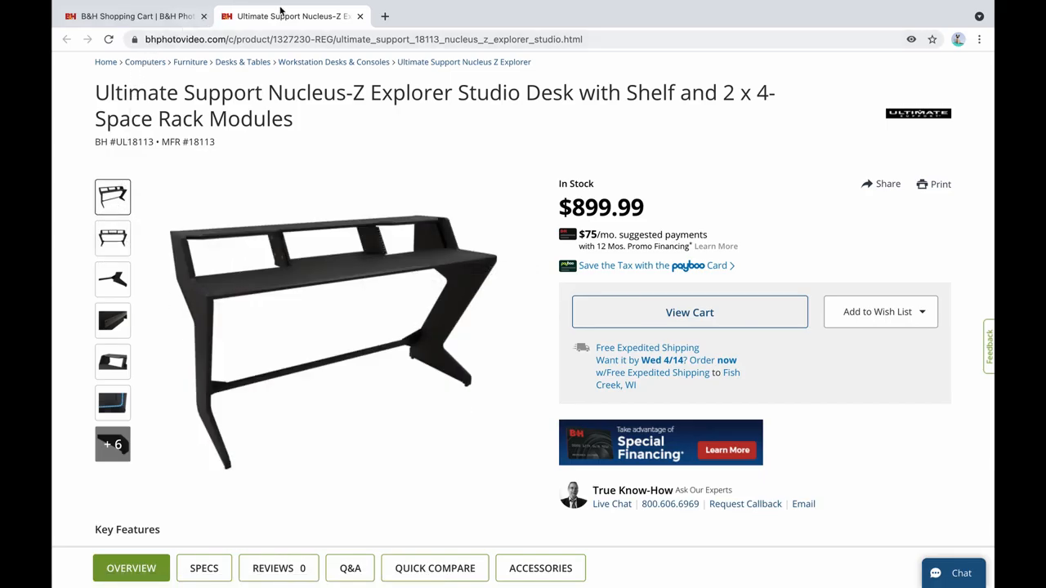
pyautogui.click(689, 312)
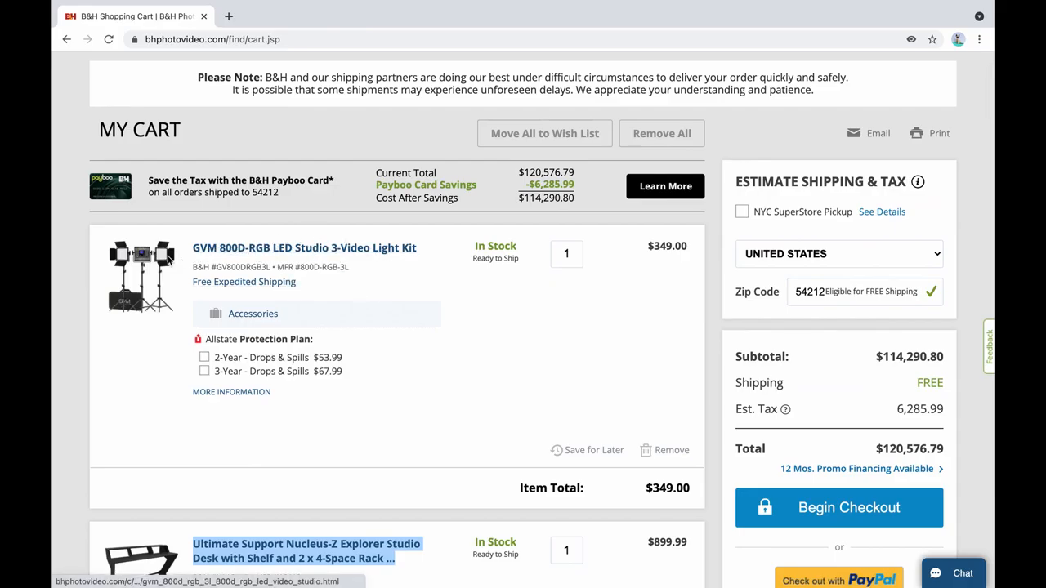
pyautogui.moveTo(151, 270)
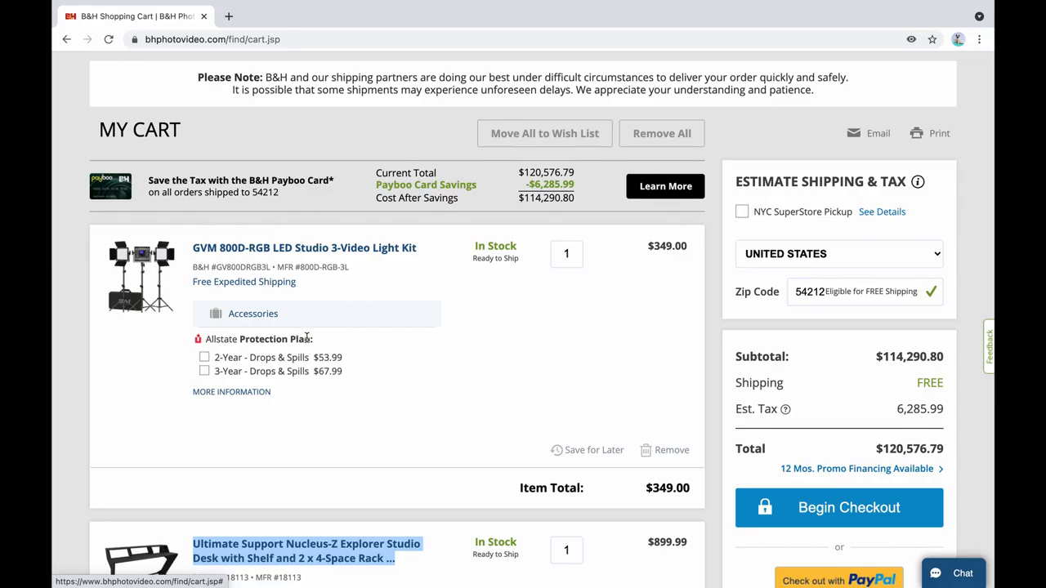
pyautogui.moveTo(332, 345)
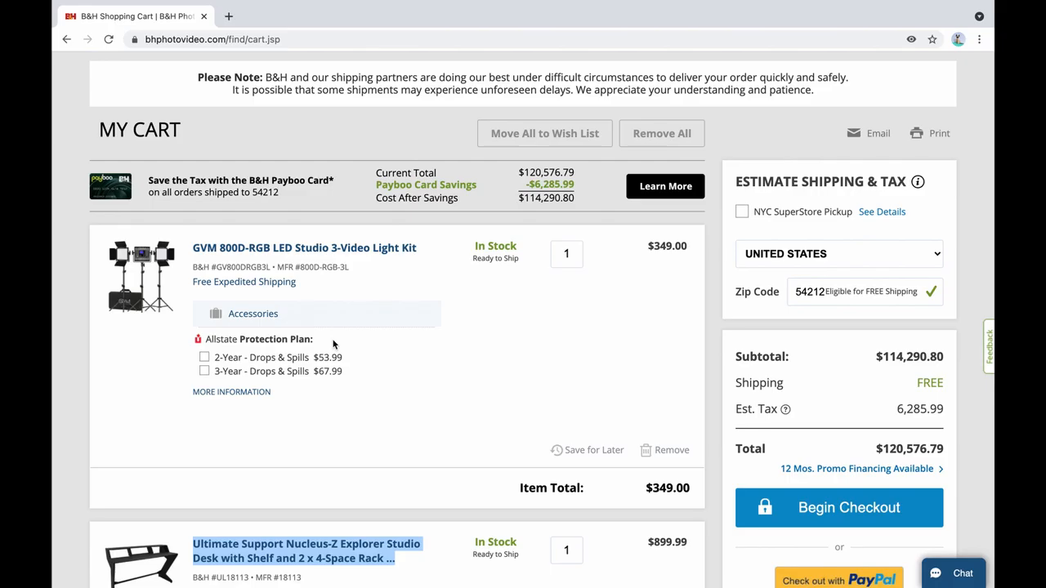
pyautogui.moveTo(755, 355)
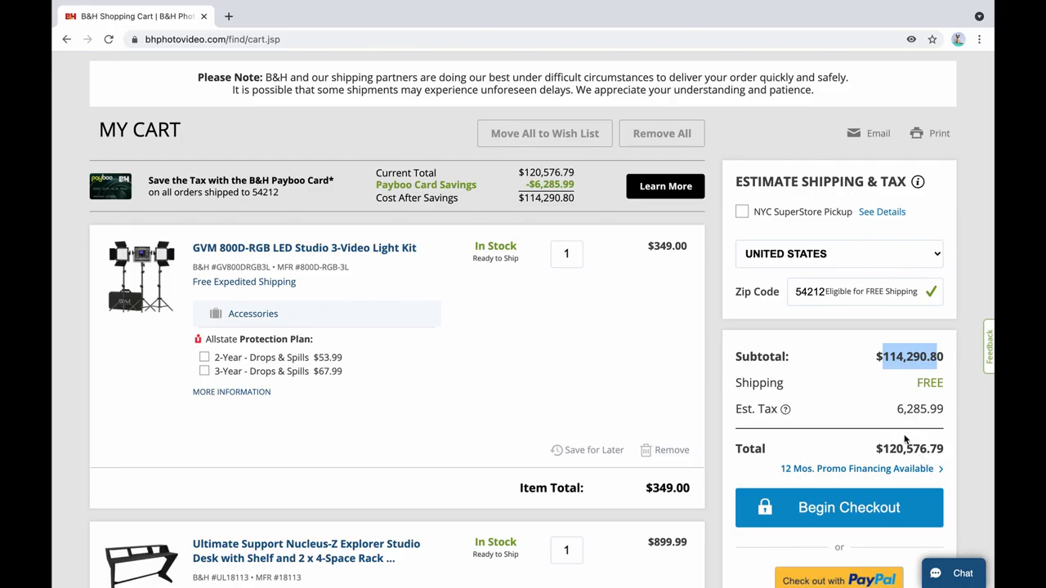
pyautogui.moveTo(989, 503)
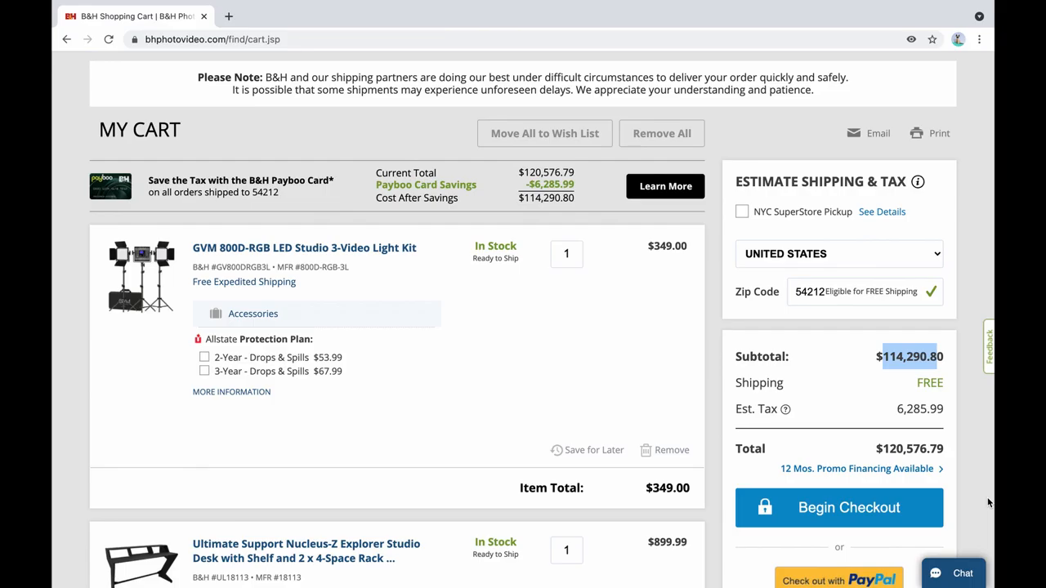
pyautogui.scroll(-3)
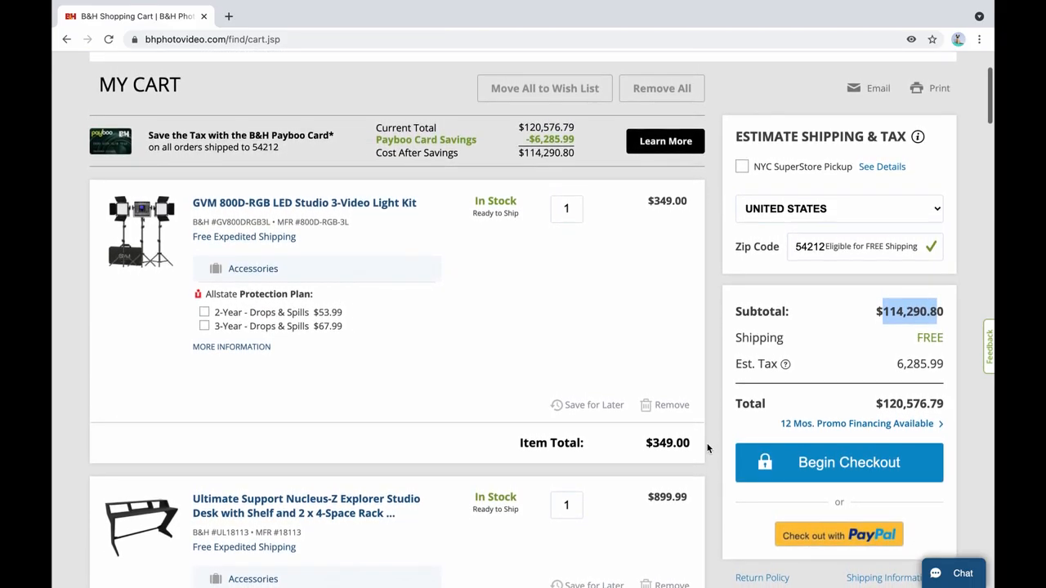